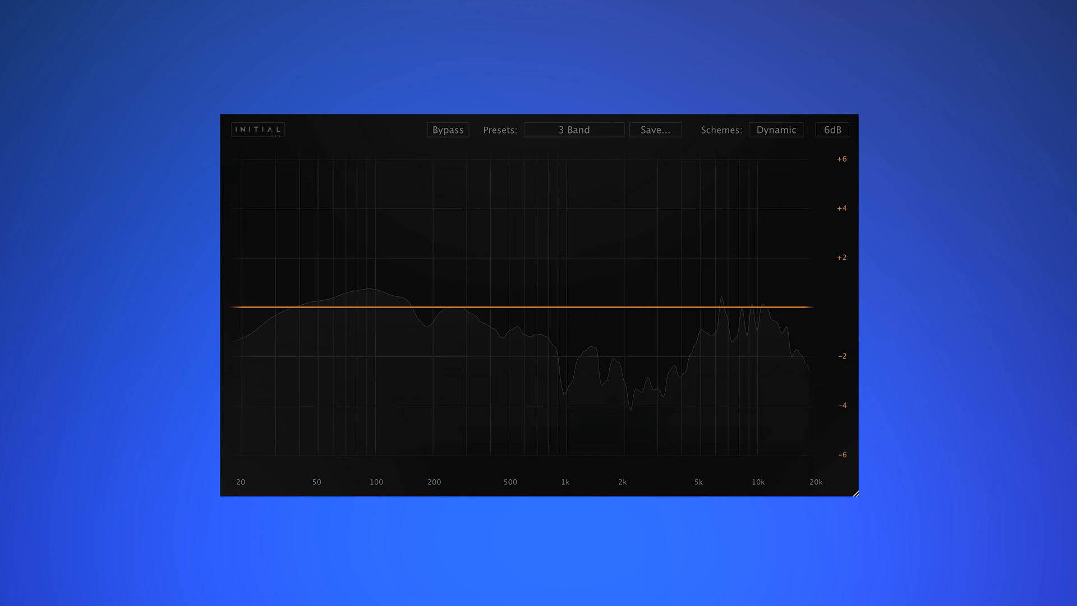
Browse the preset and colour-scheme lists without changes and A/B the EQ via Bypass.
click(572, 129)
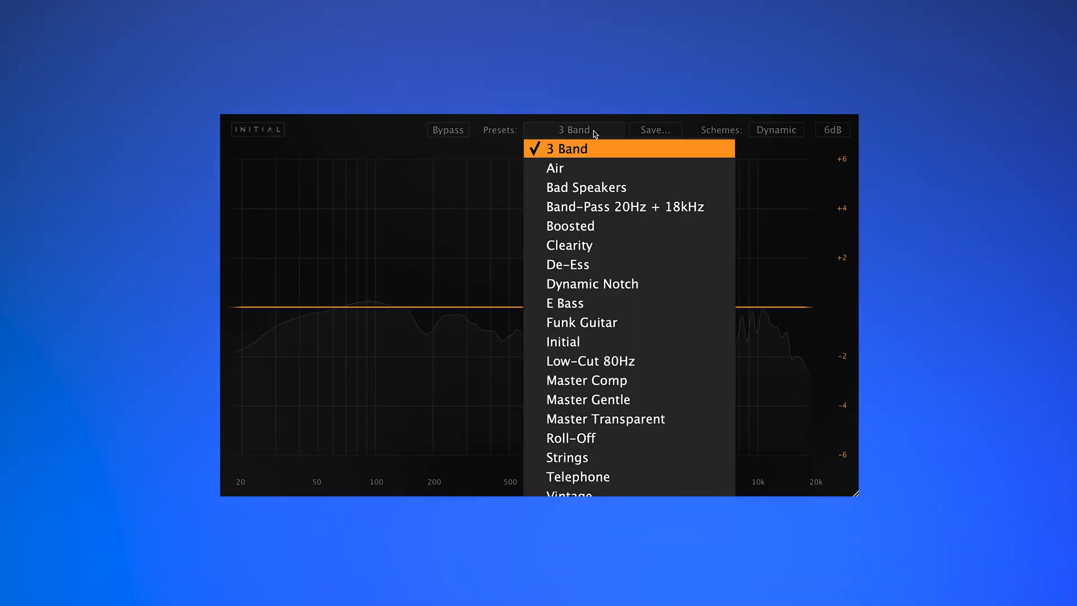
click(564, 148)
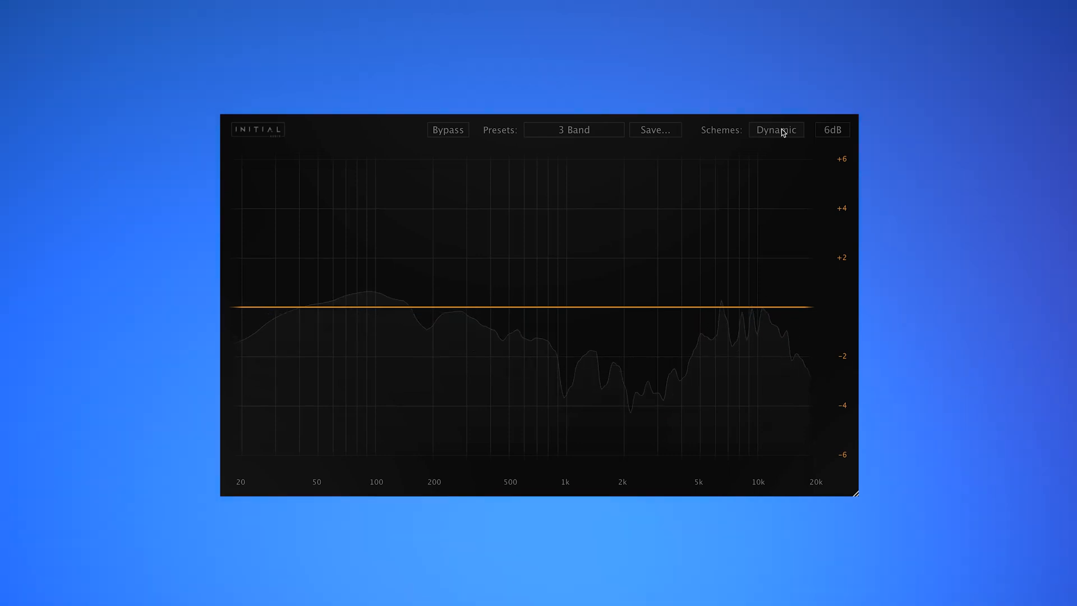
click(775, 130)
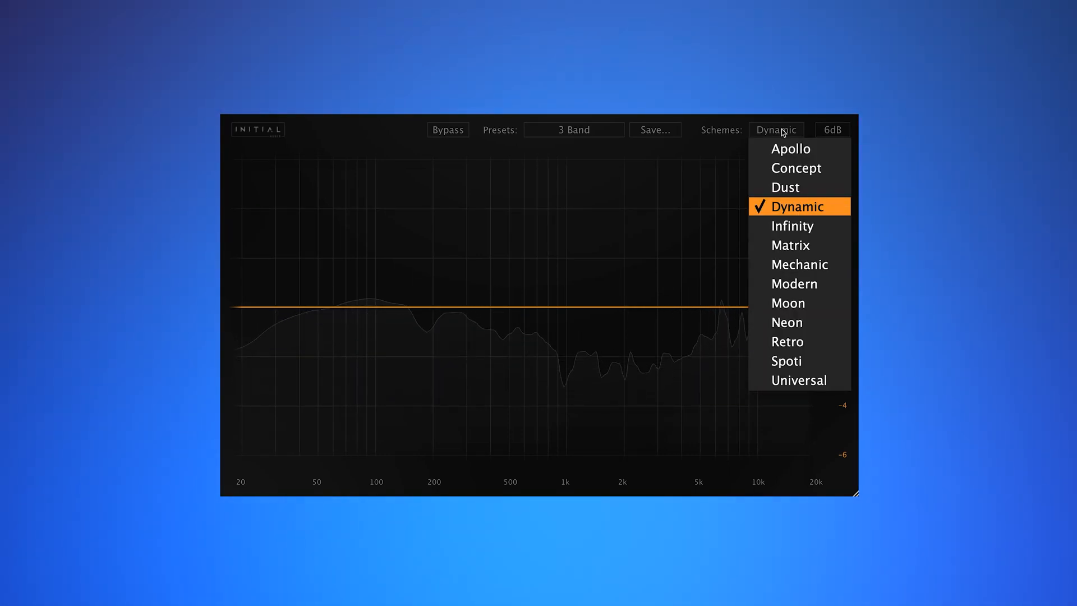
click(796, 206)
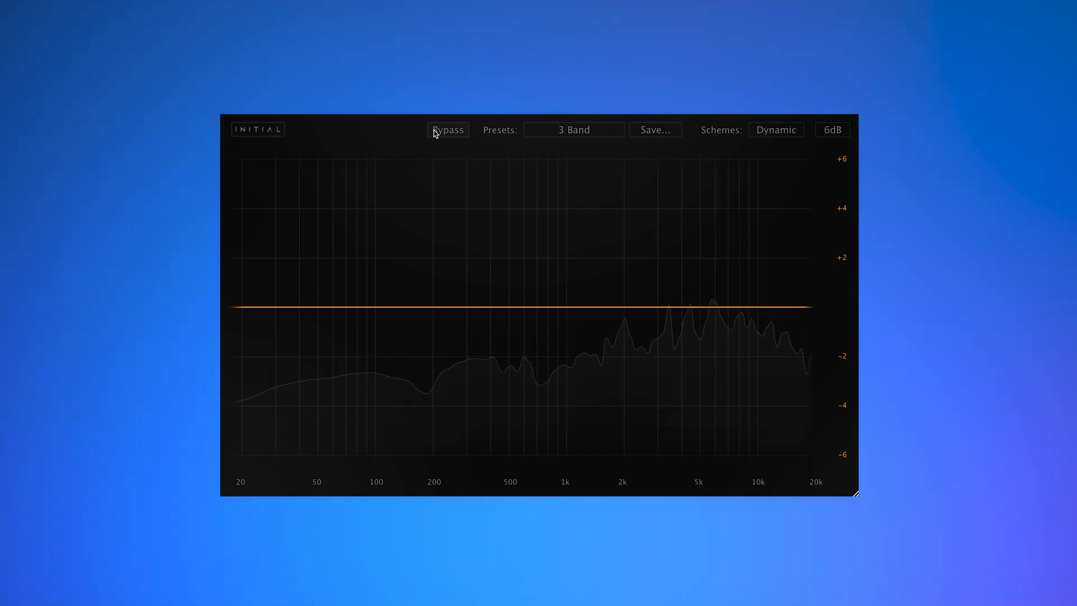
click(447, 130)
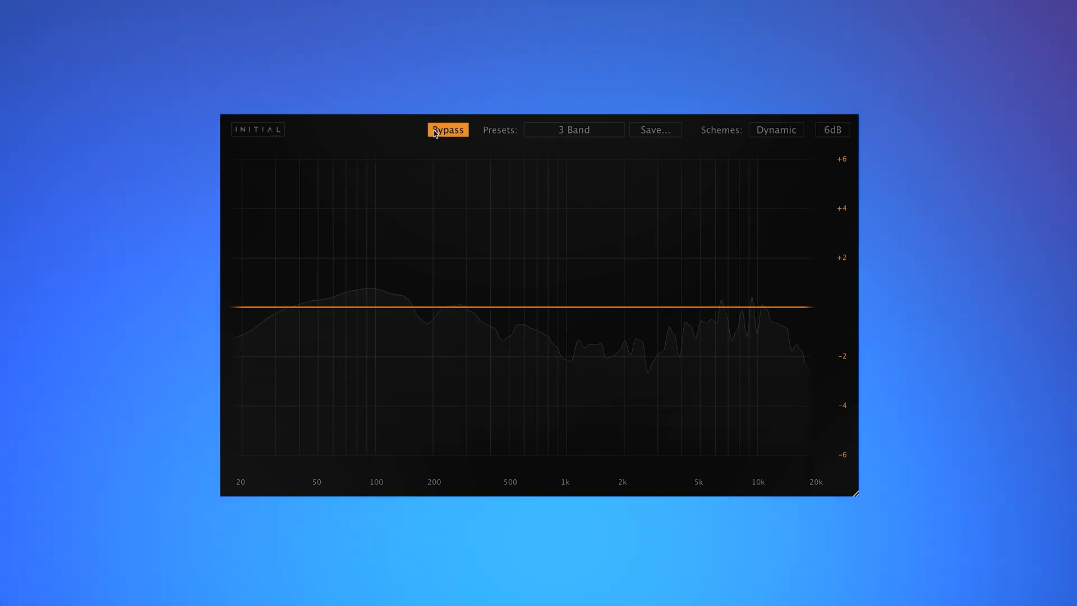
click(573, 131)
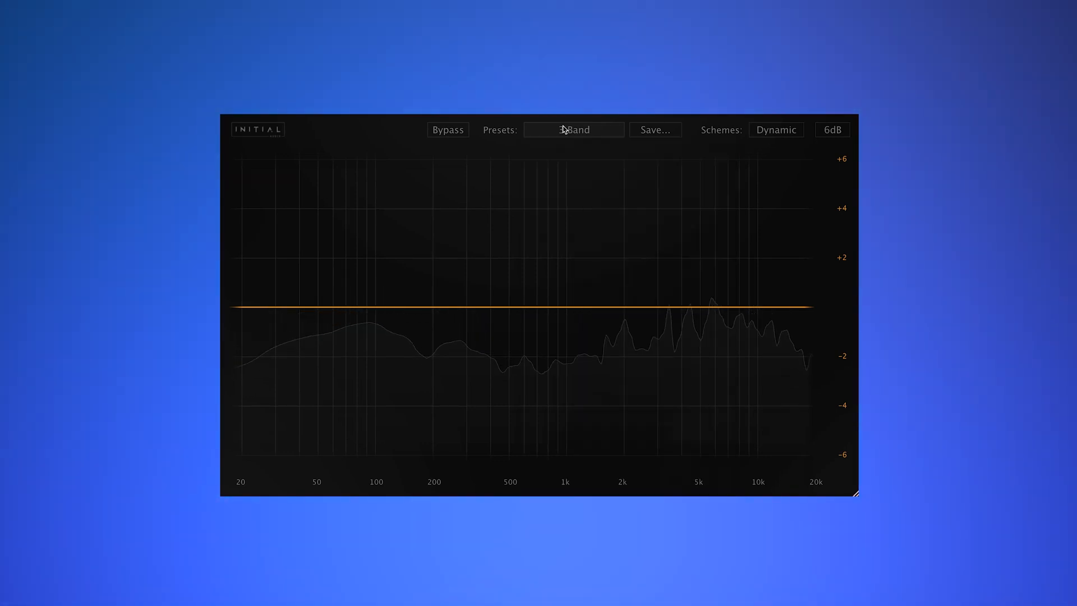
click(775, 129)
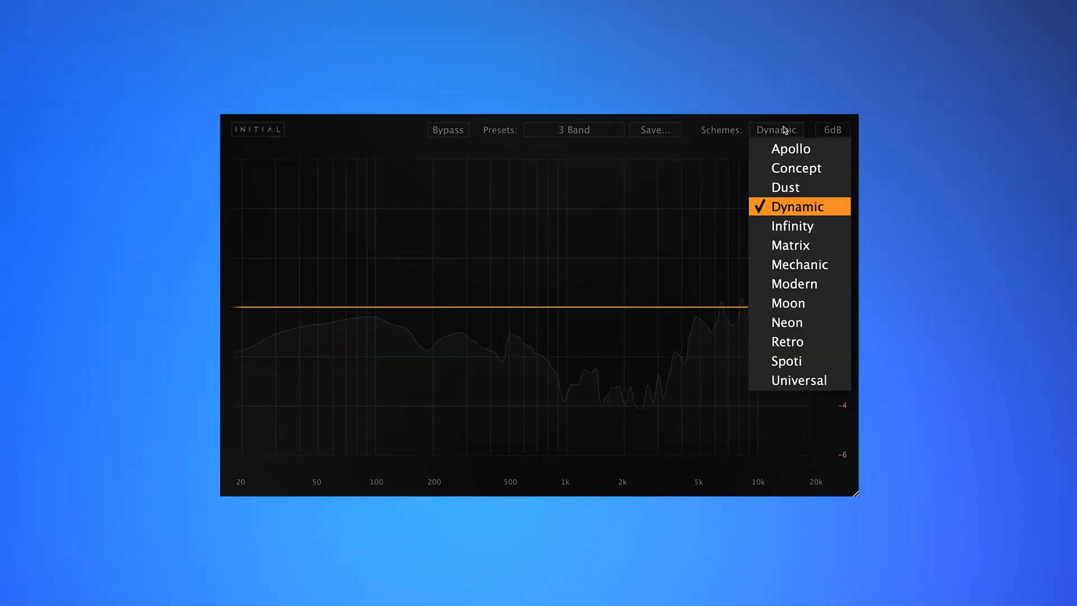
mouse_move(786, 360)
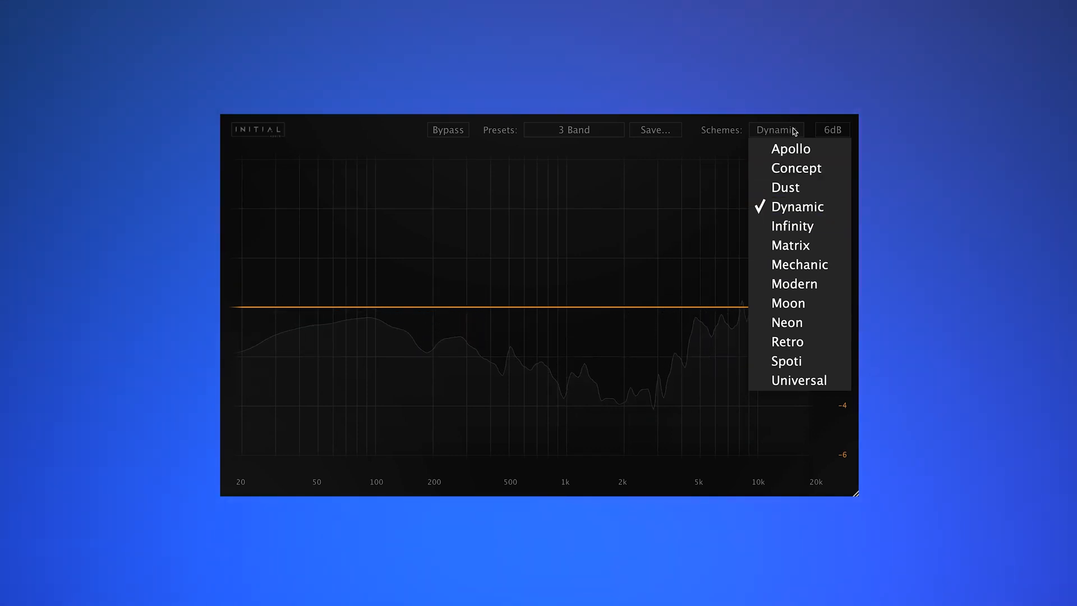
click(800, 265)
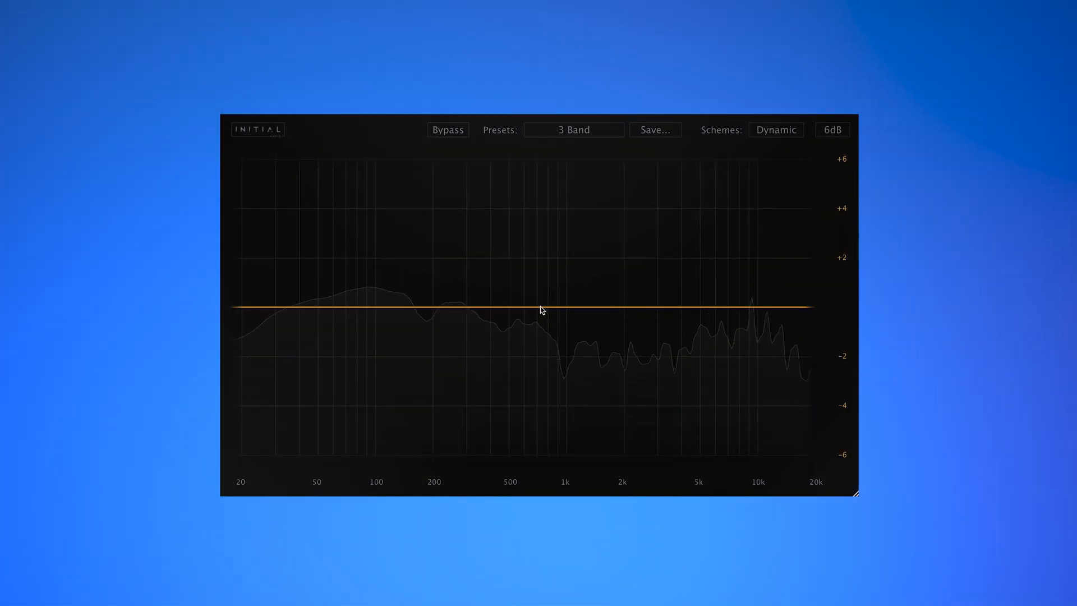
Add a peak band near 700 Hz with Q about 2.3, then move it to a cut around 2.7 kHz.
click(541, 307)
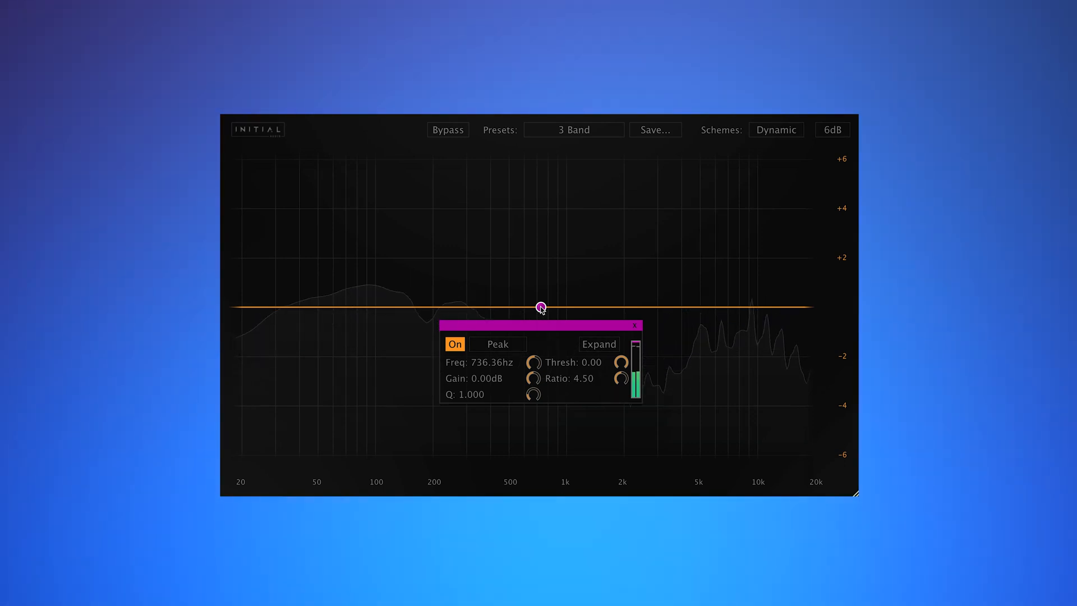
click(497, 344)
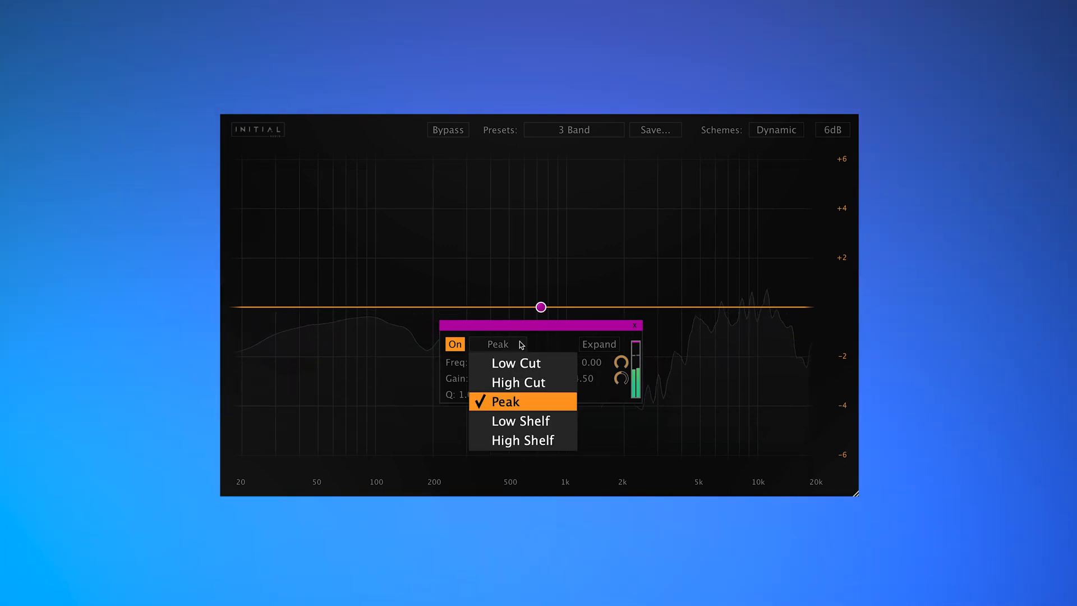
click(505, 402)
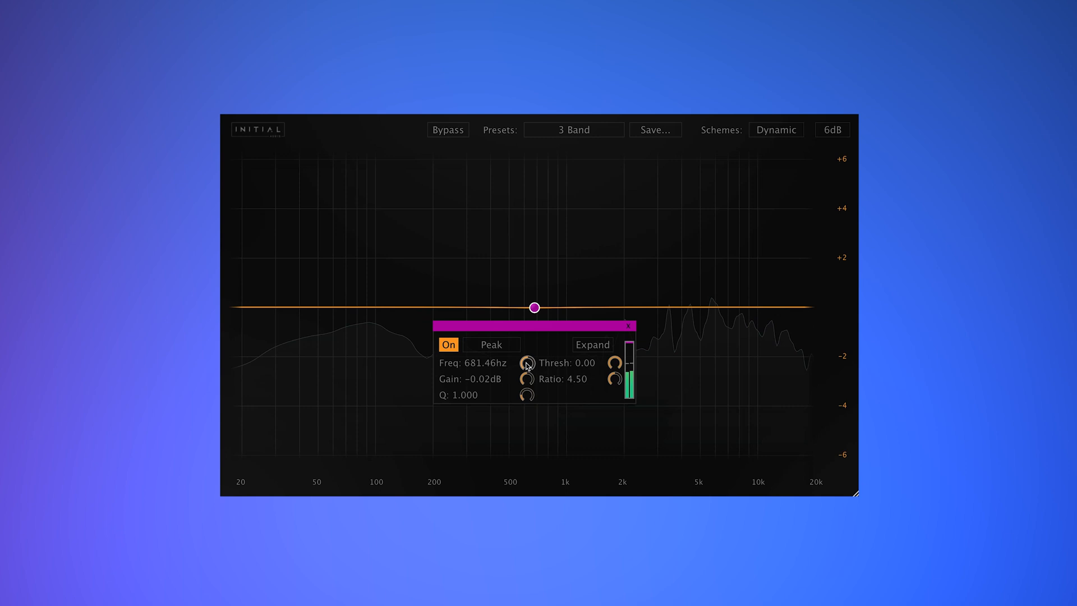
drag(535, 308, 522, 307)
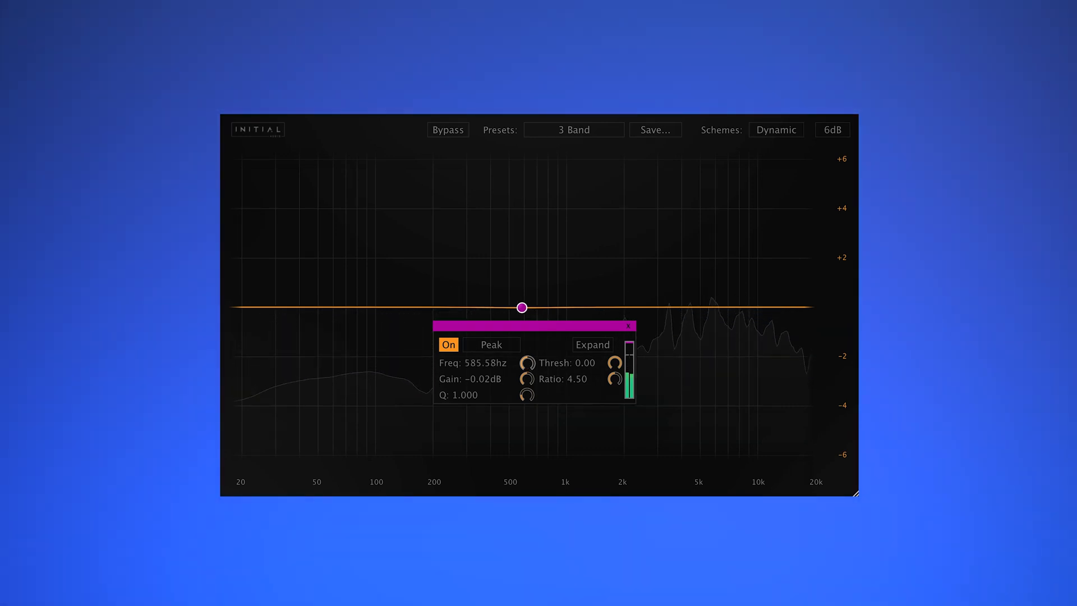
drag(521, 307, 547, 312)
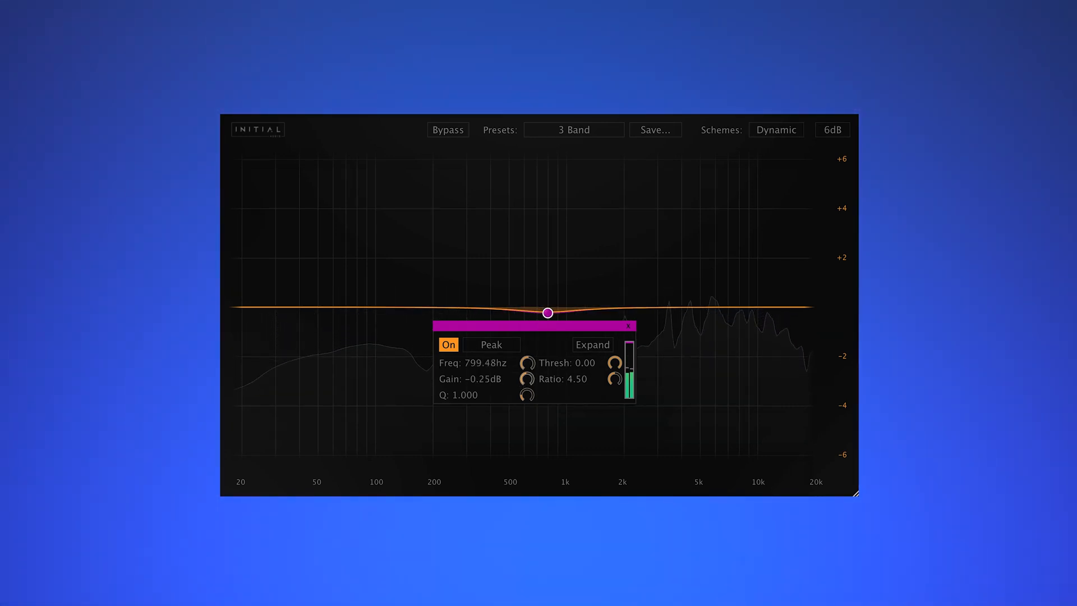
drag(547, 313, 537, 307)
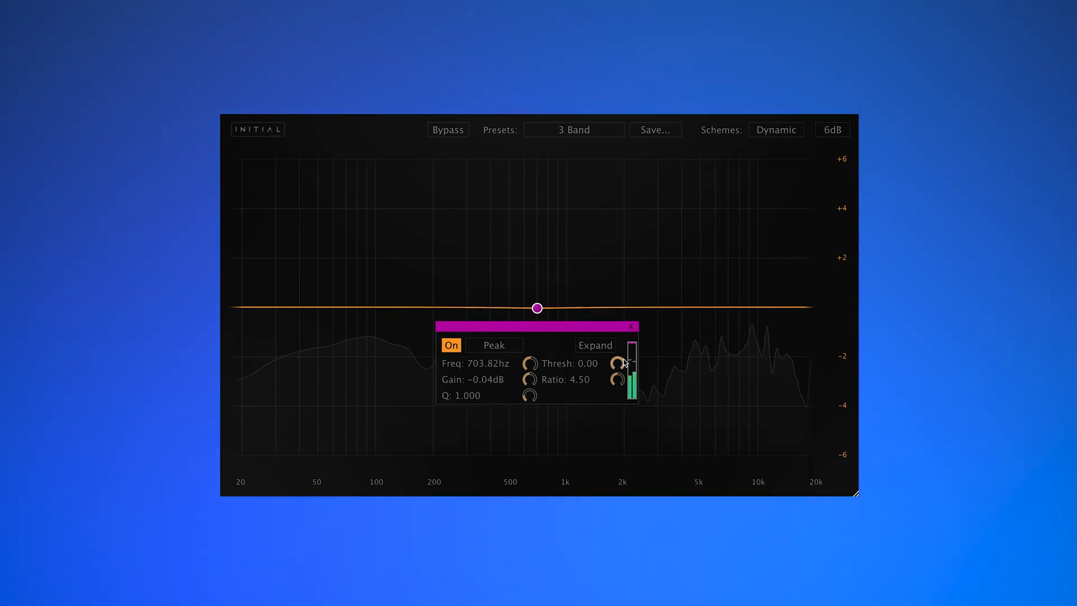
drag(617, 362, 616, 372)
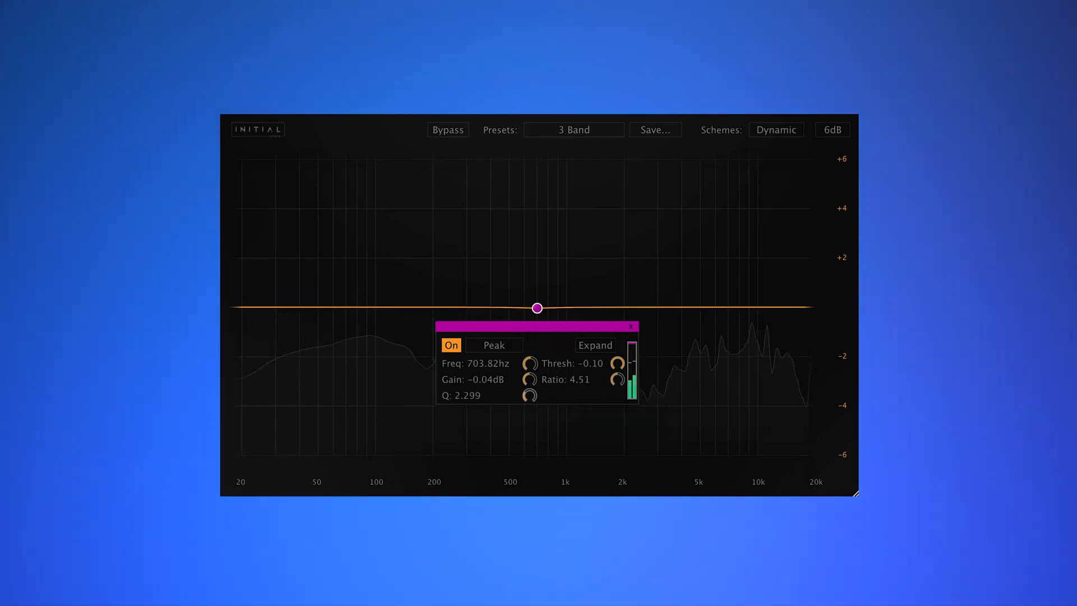
drag(538, 307, 649, 323)
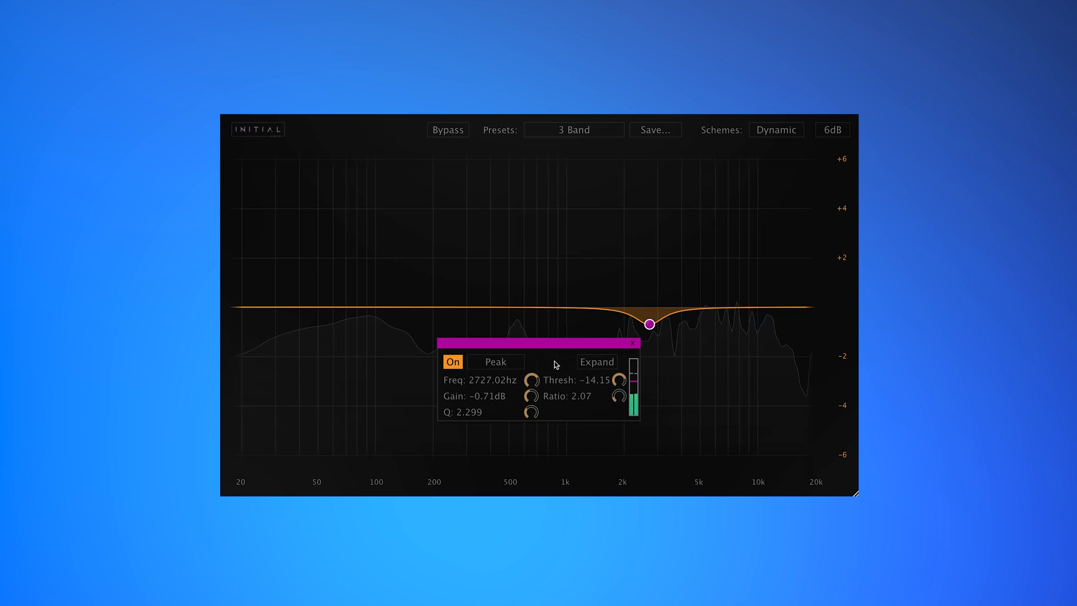
click(596, 362)
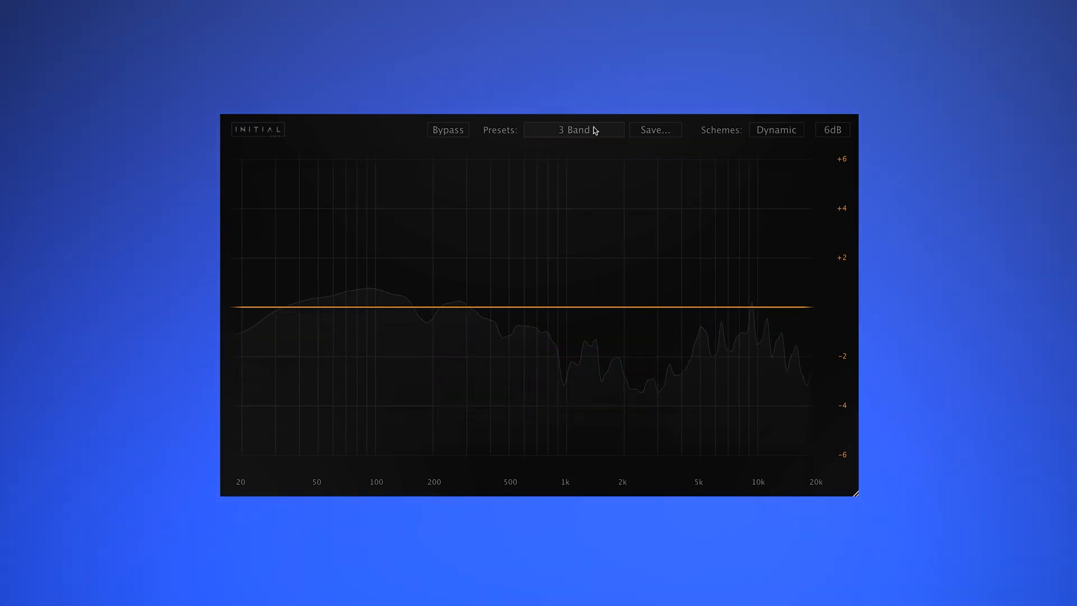
Load the Master Transparent preset and lower the top 13.7 kHz band's threshold to about -4.
click(573, 130)
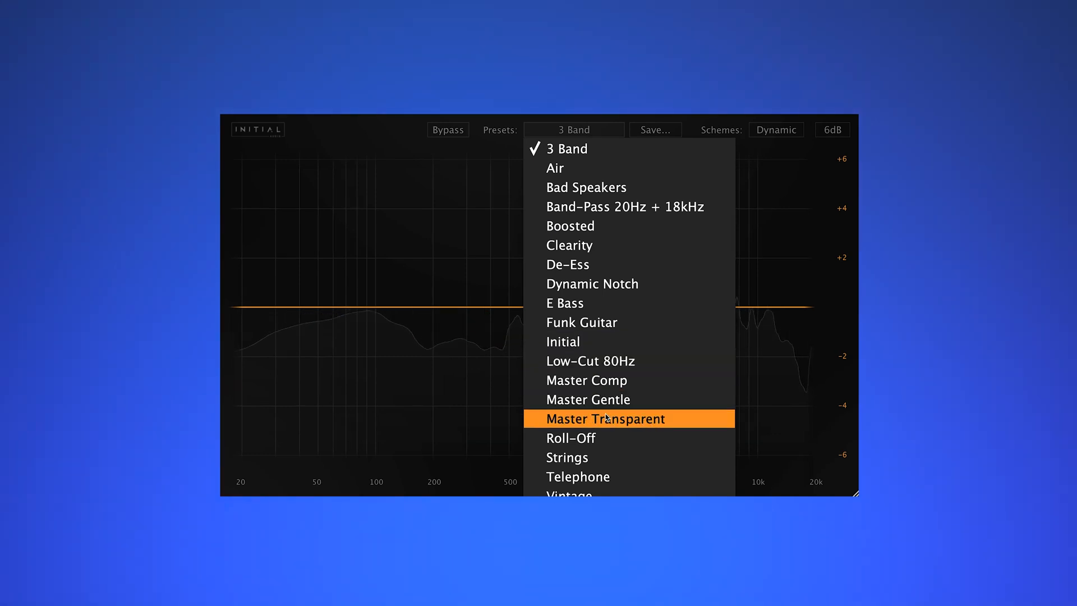
click(607, 418)
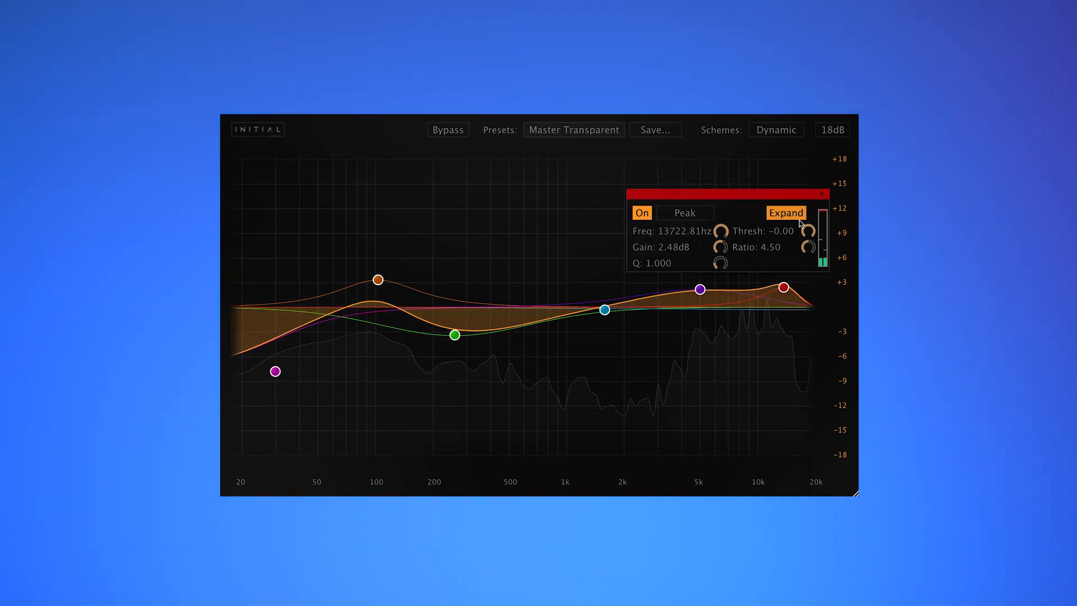
drag(808, 230, 809, 246)
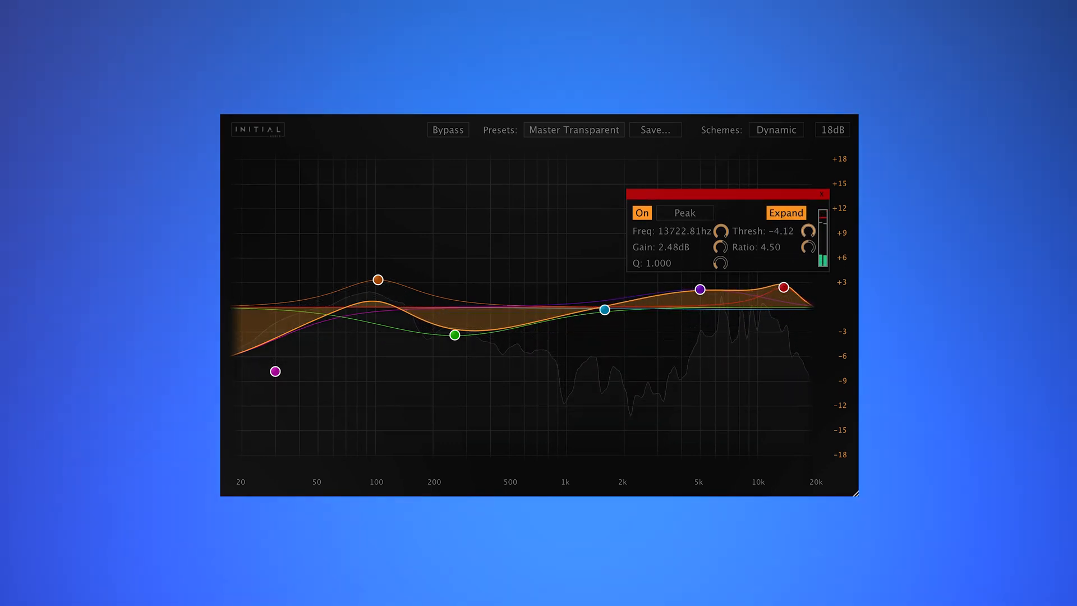
drag(806, 230, 807, 243)
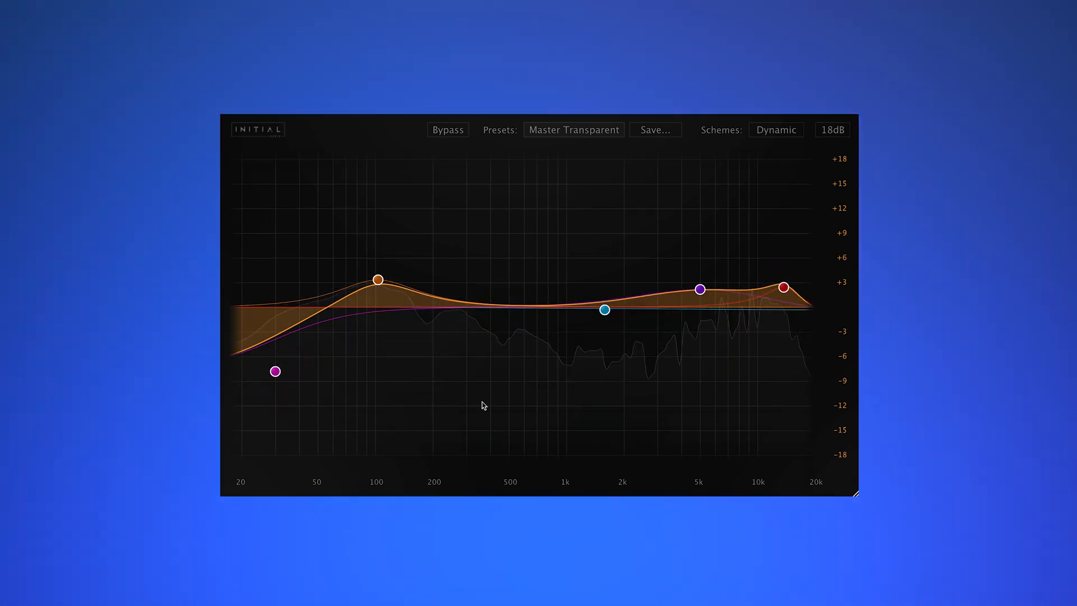
Add a band near 200 Hz and pull it into a cut of about -1.2 dB around 220 Hz.
click(573, 130)
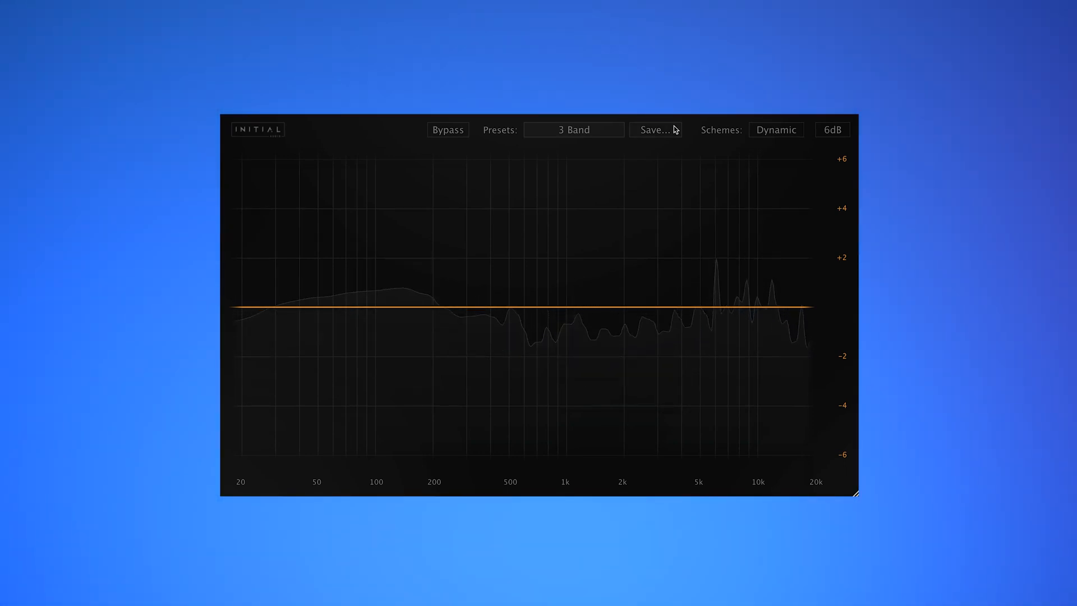
click(434, 306)
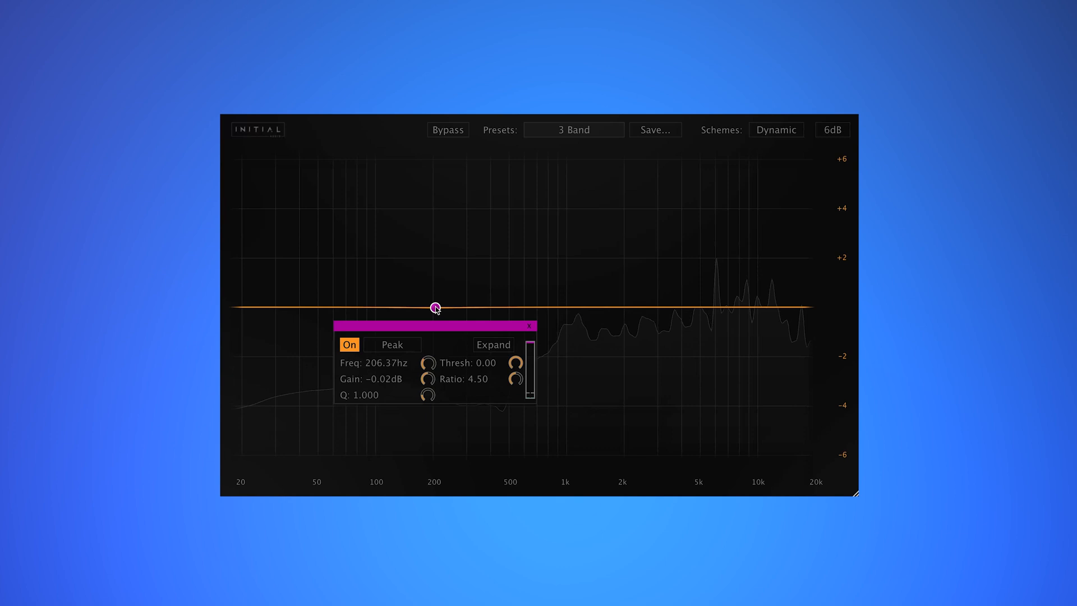
drag(435, 307, 433, 329)
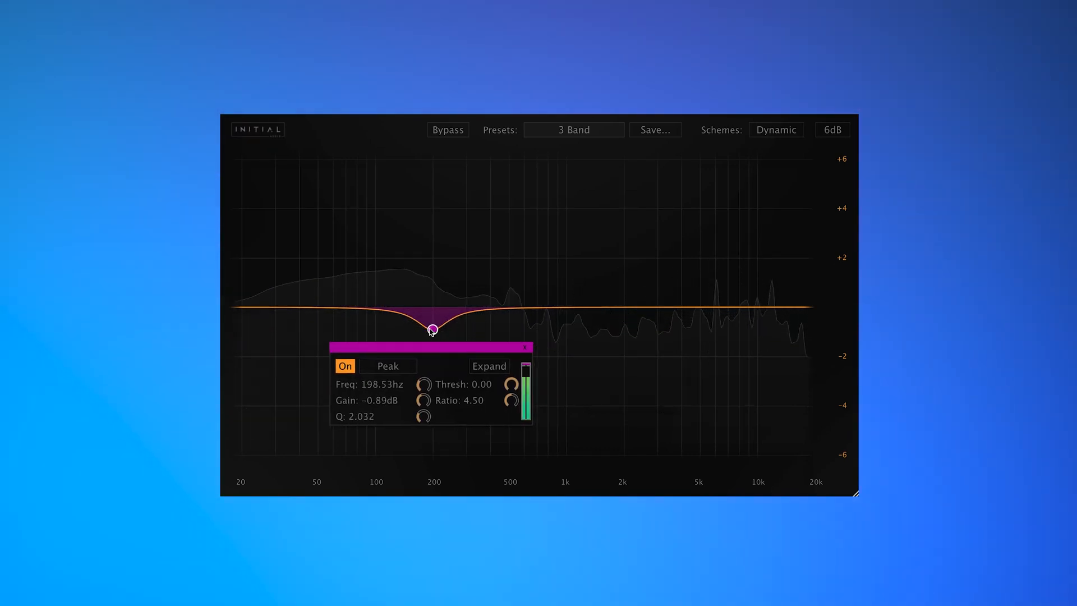
drag(431, 328, 440, 323)
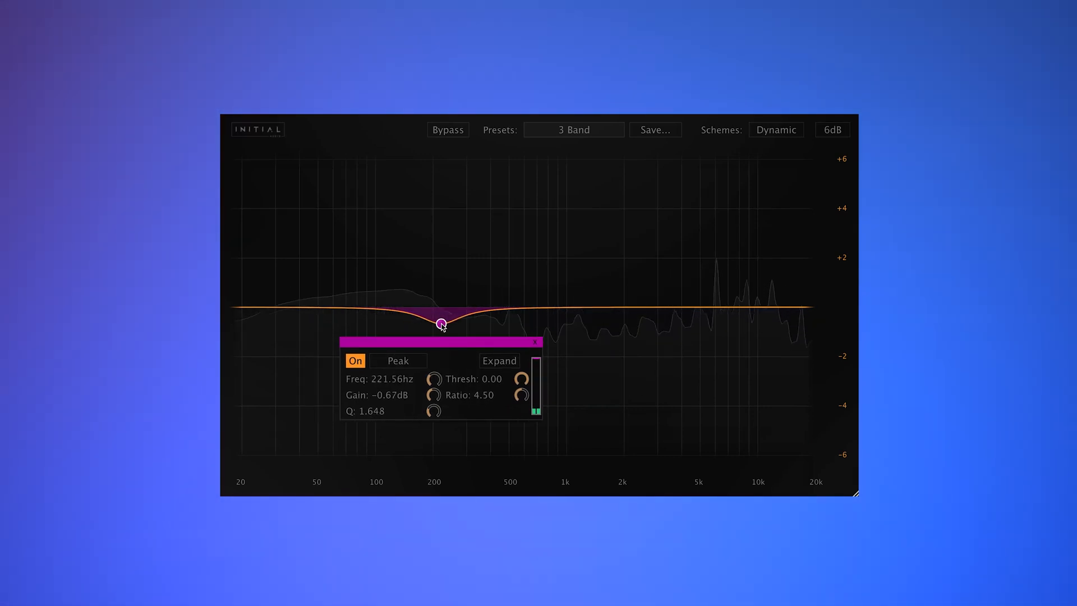
drag(442, 323, 442, 330)
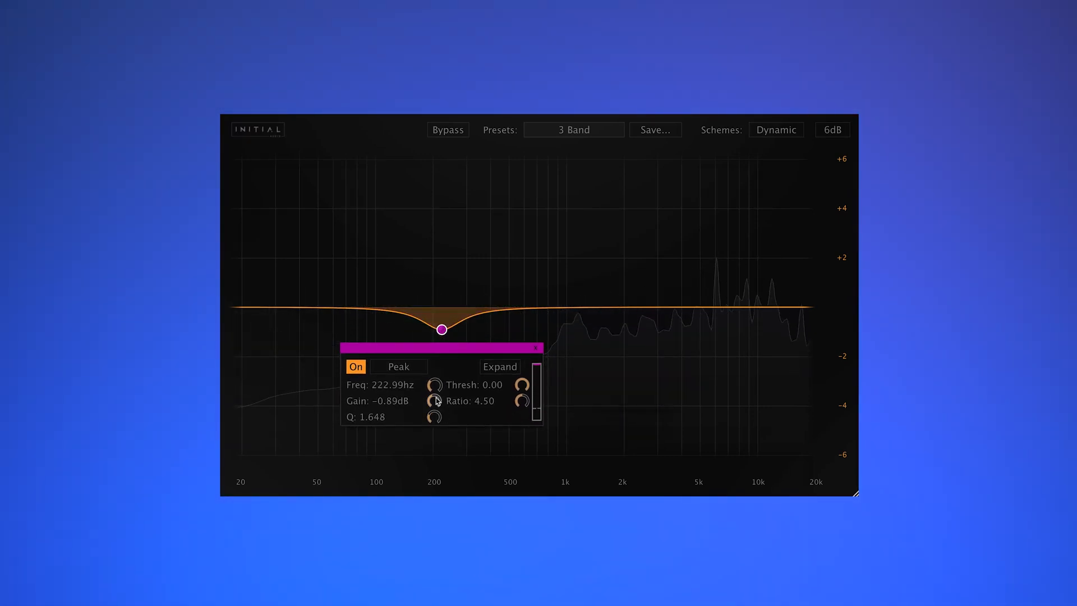
drag(442, 329, 444, 336)
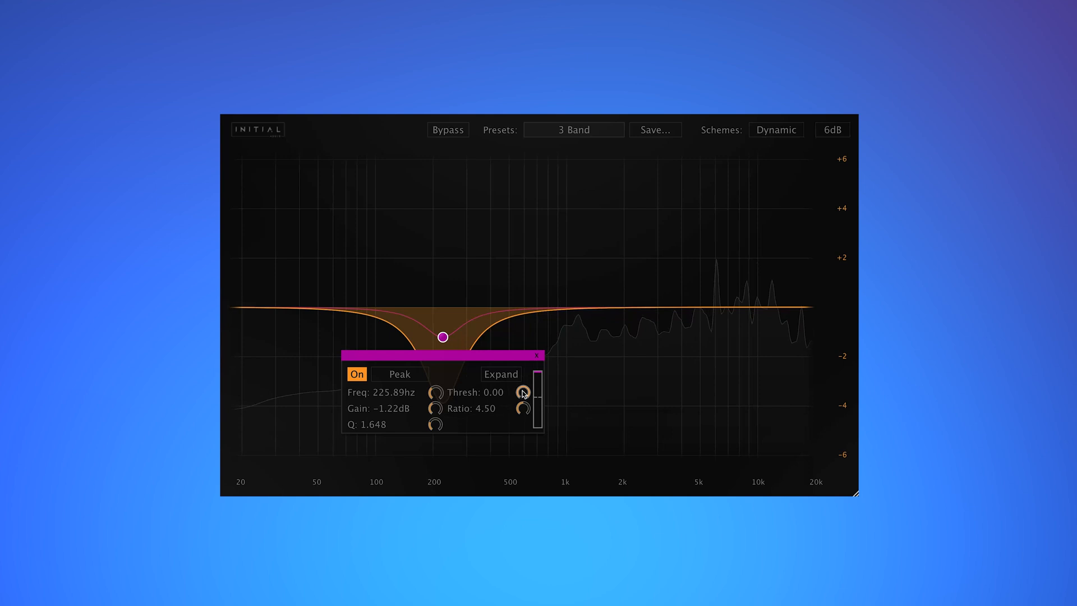
Lower the cut's threshold to about -2.4 dB, widen the display range to 24 dB and settle the cut near 230 Hz.
drag(524, 392, 523, 398)
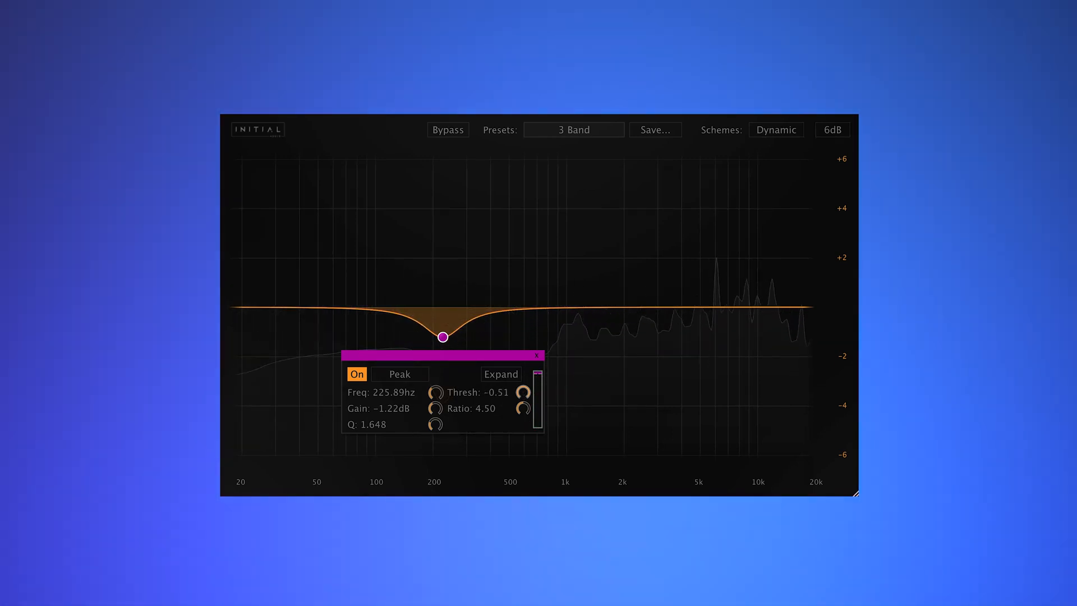
drag(443, 336, 443, 318)
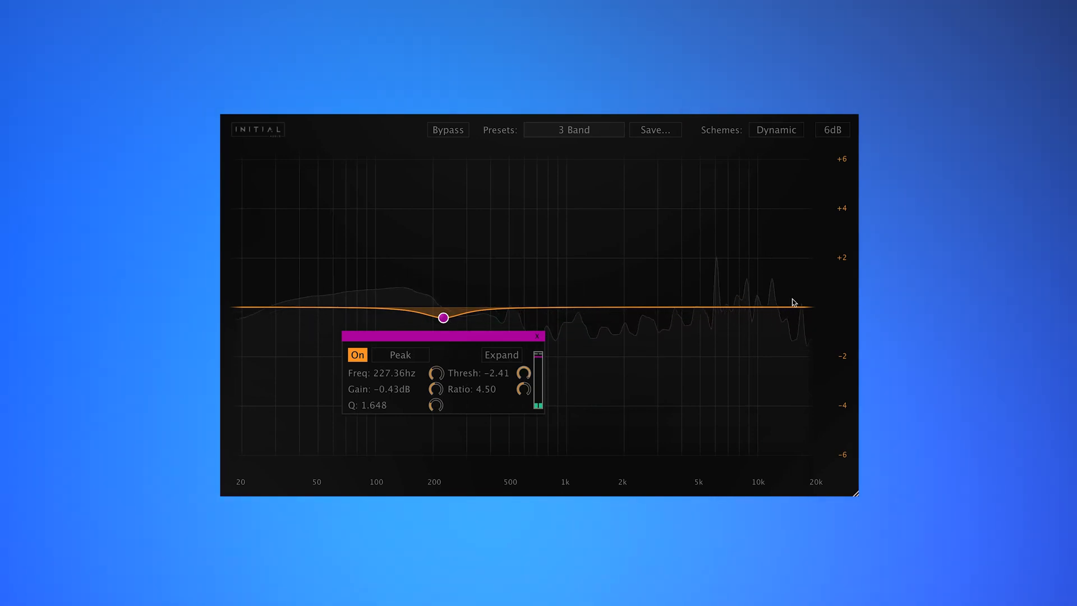
click(831, 130)
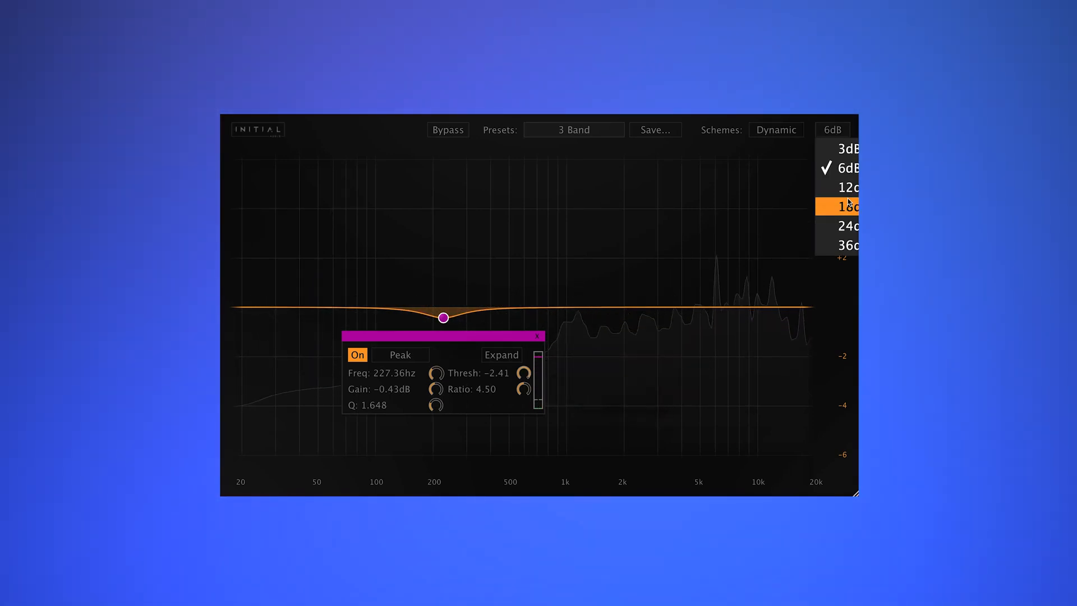
click(847, 225)
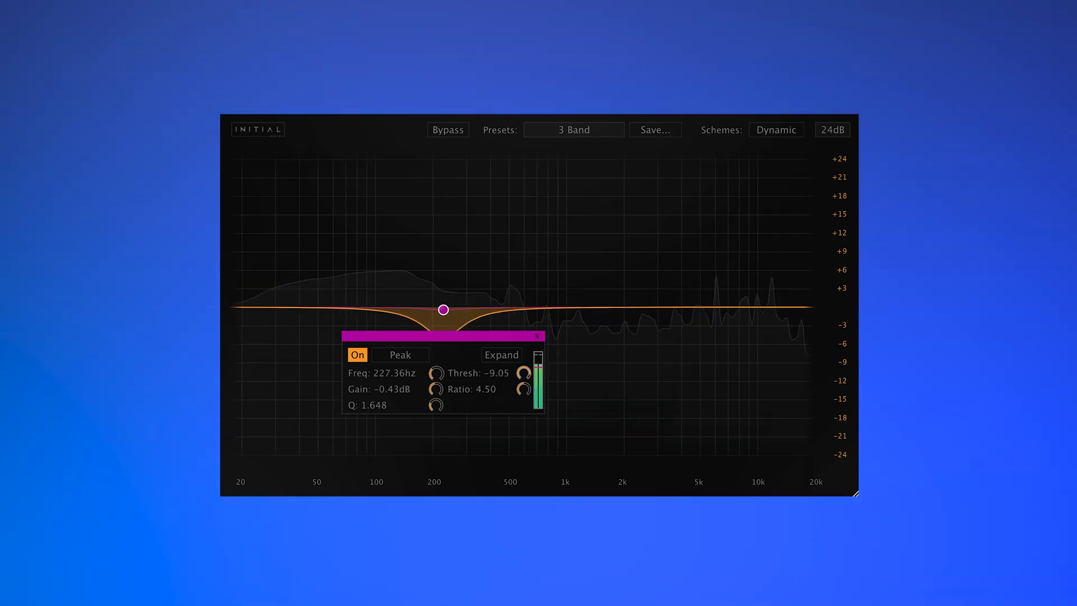
drag(443, 310, 445, 316)
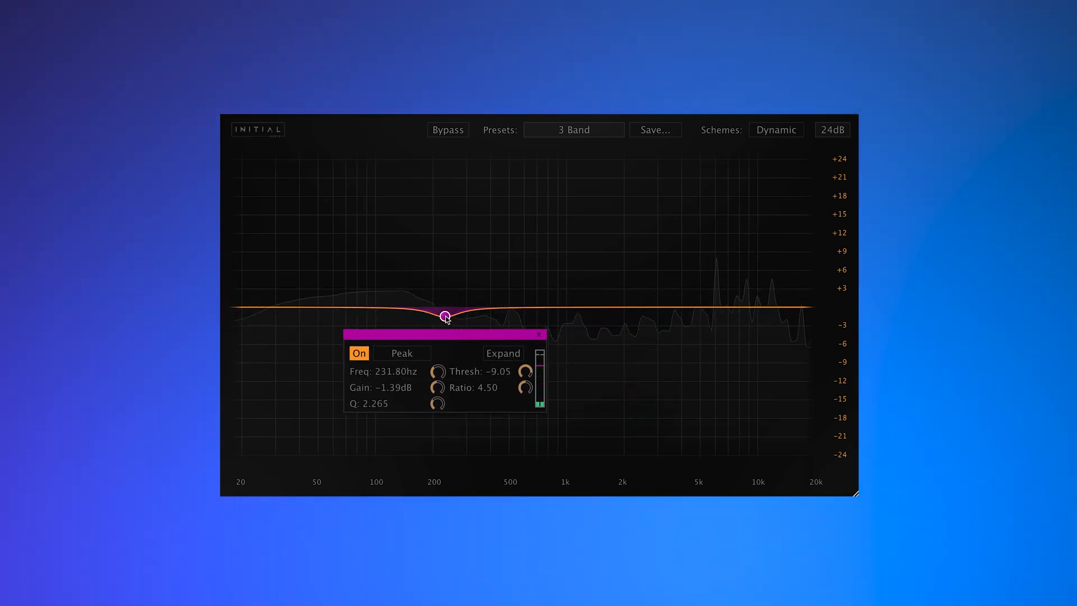
drag(445, 314, 445, 322)
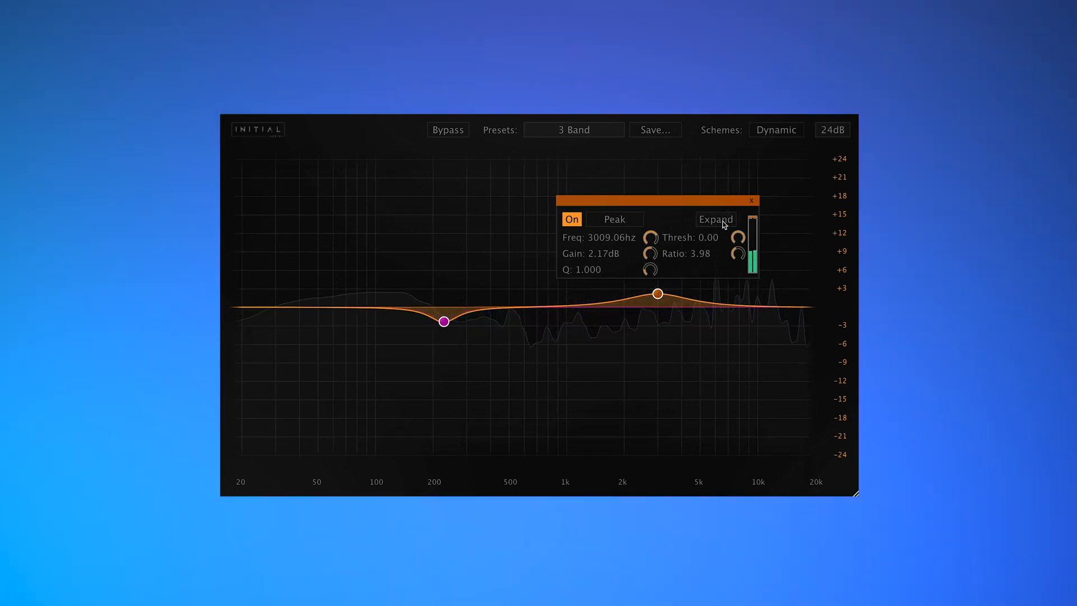
Set the 3 kHz boost band to Expand and lower its threshold to about -3 dB.
click(714, 219)
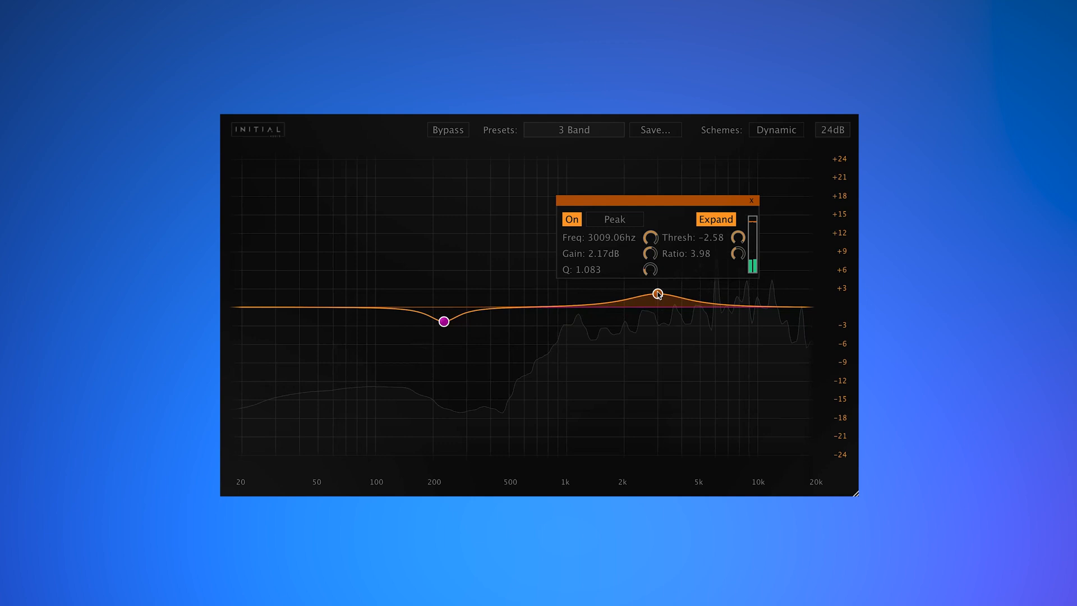
drag(741, 237, 740, 246)
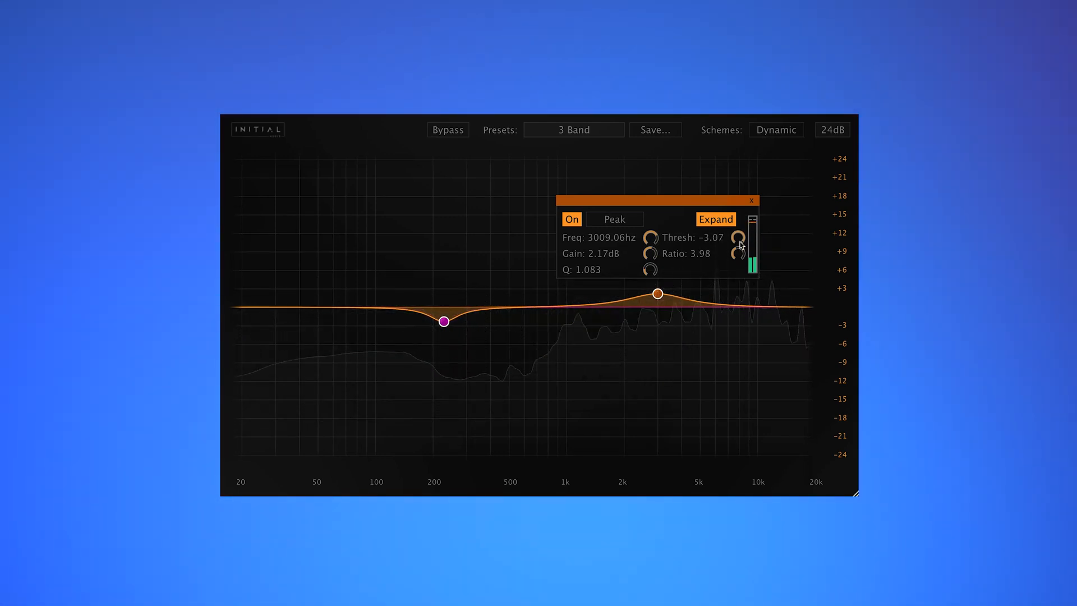
Lower the 3 kHz band's threshold to about -6 dB and A/B it against Bypass.
drag(740, 237, 740, 247)
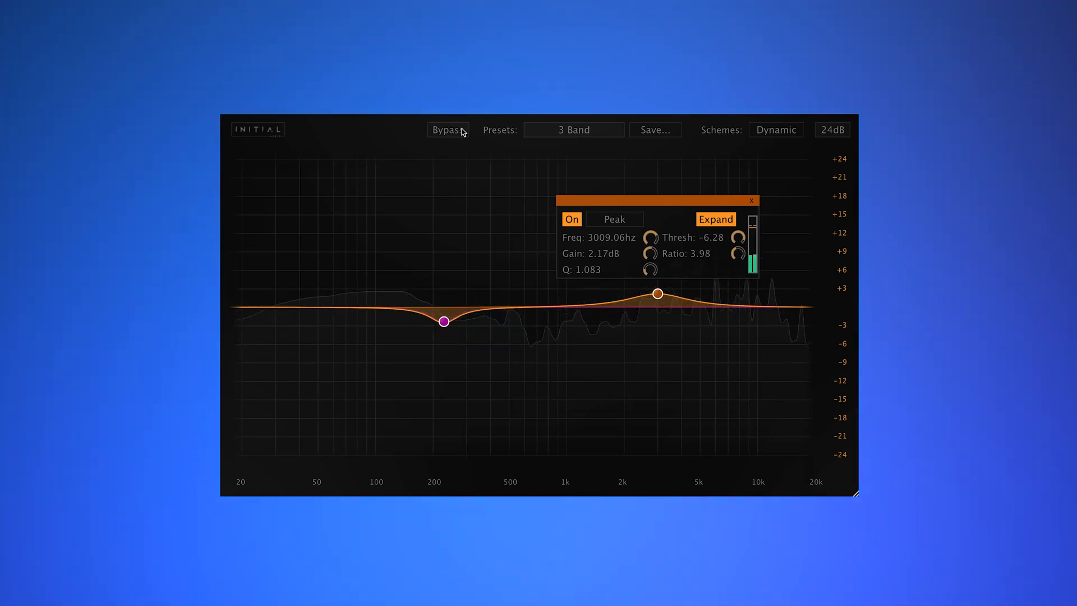
click(448, 130)
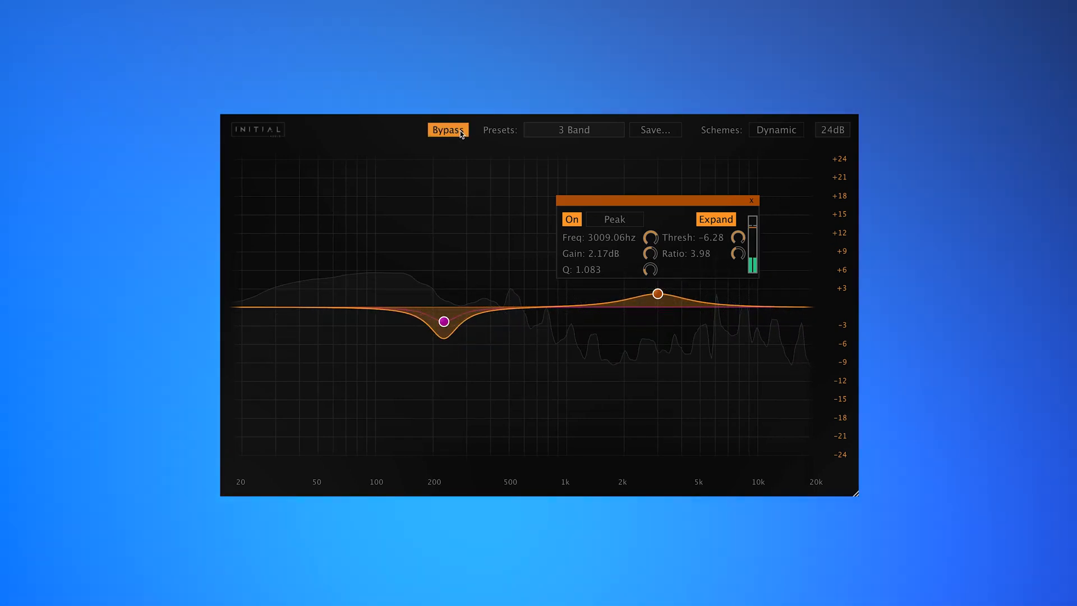
click(448, 131)
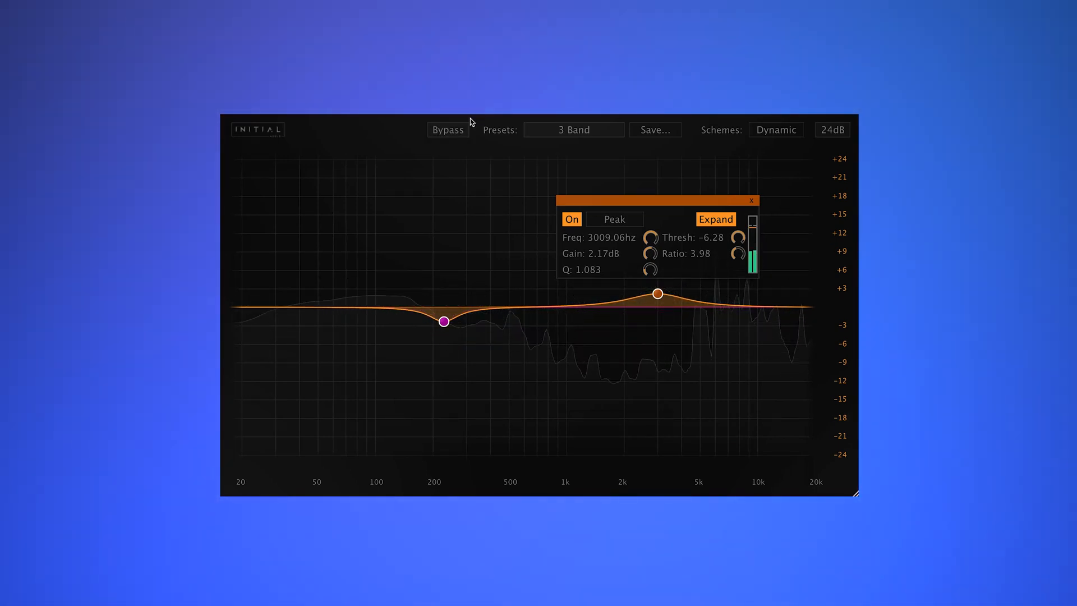
drag(444, 321, 444, 323)
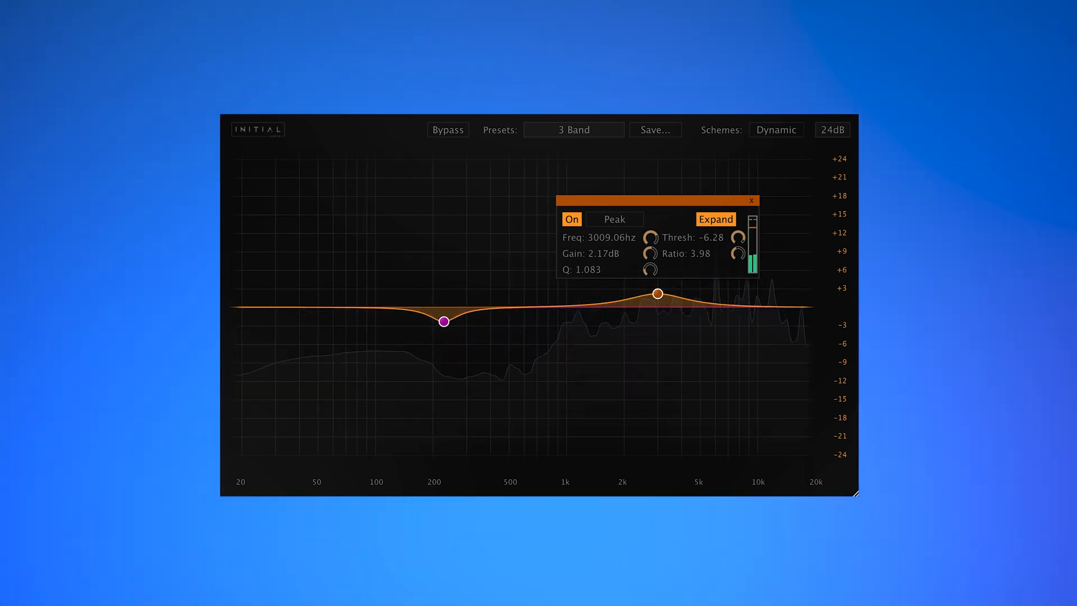
drag(443, 321, 443, 323)
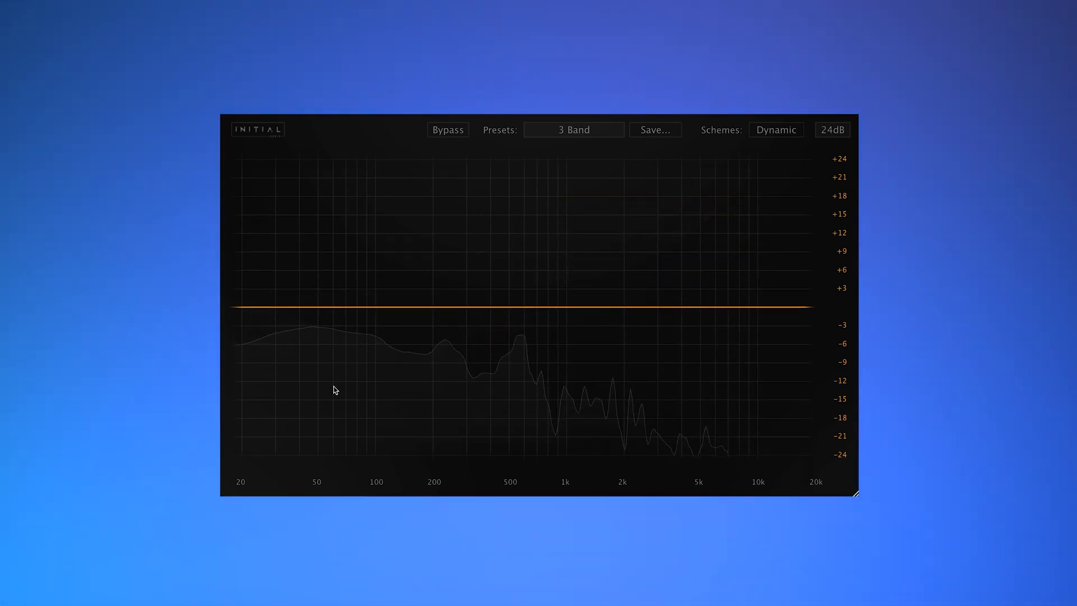
Add a low-end band, make it a Low Cut and sweep it to settle near 200 Hz.
click(250, 307)
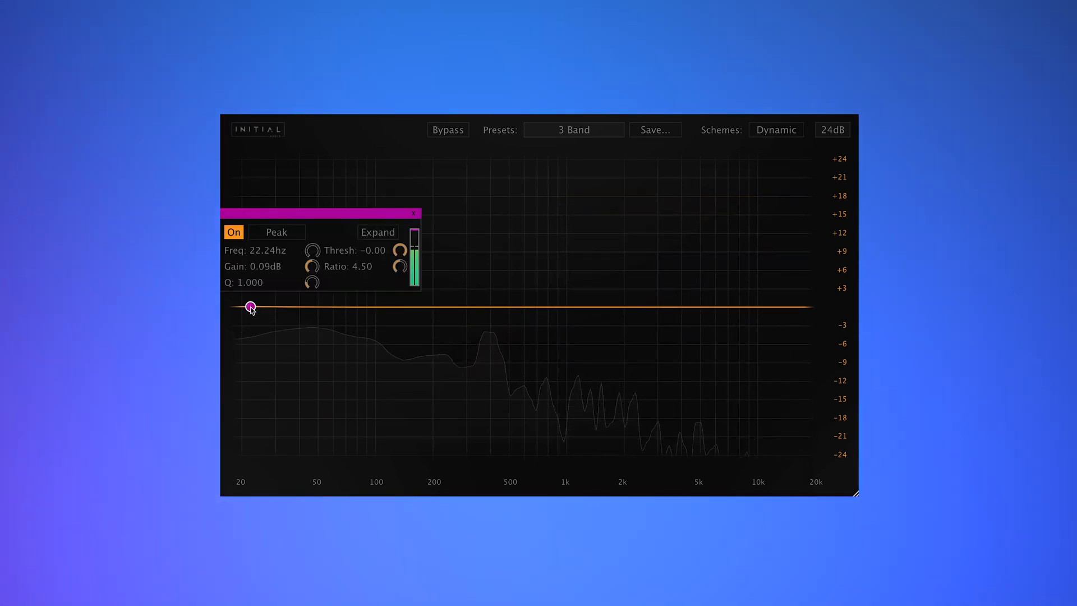
click(276, 231)
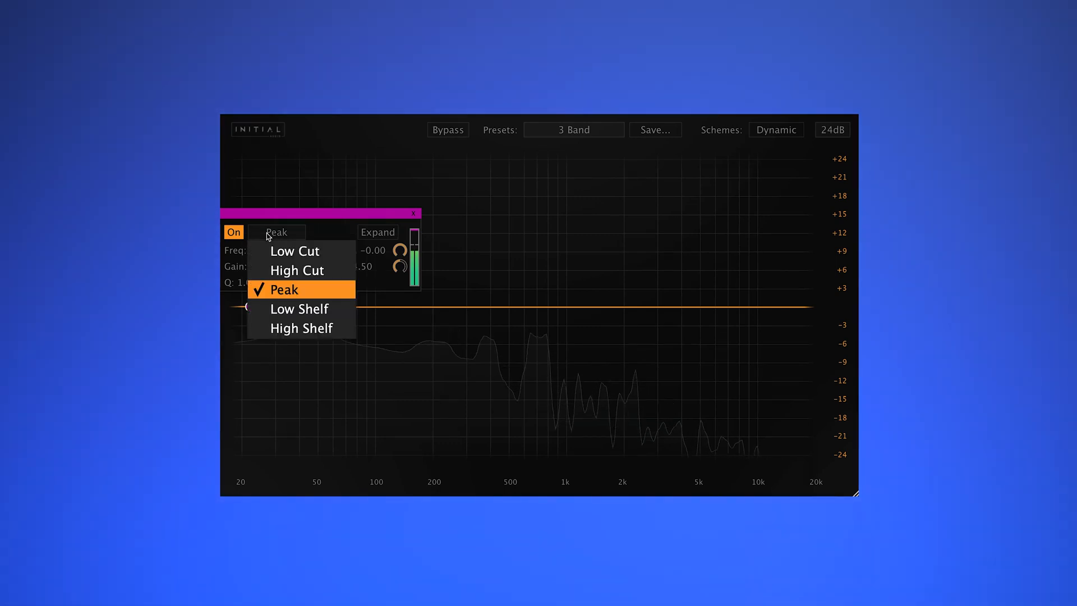
click(294, 250)
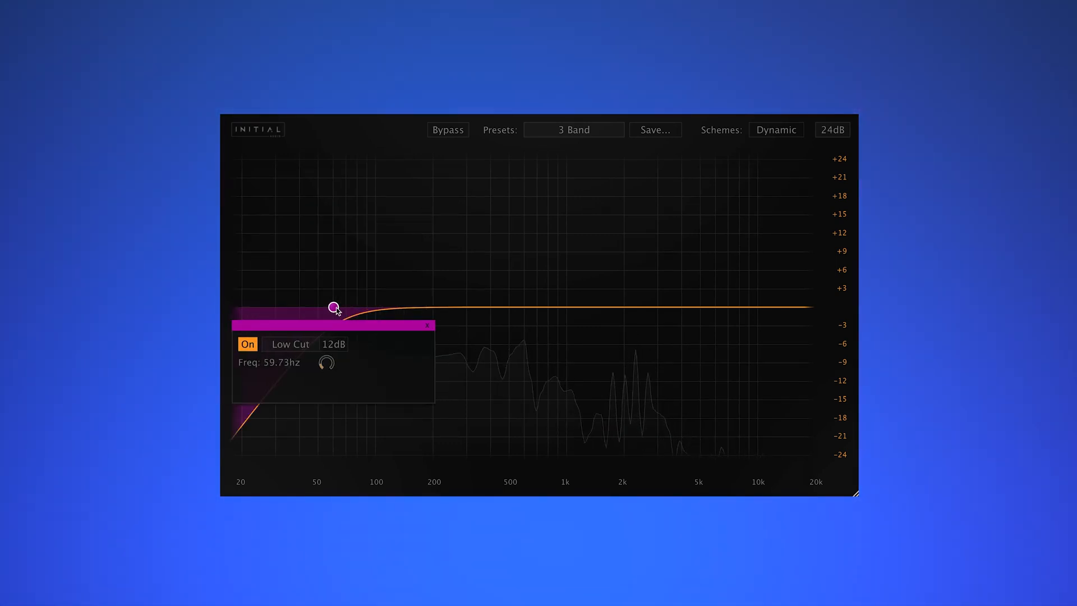
drag(334, 307, 460, 307)
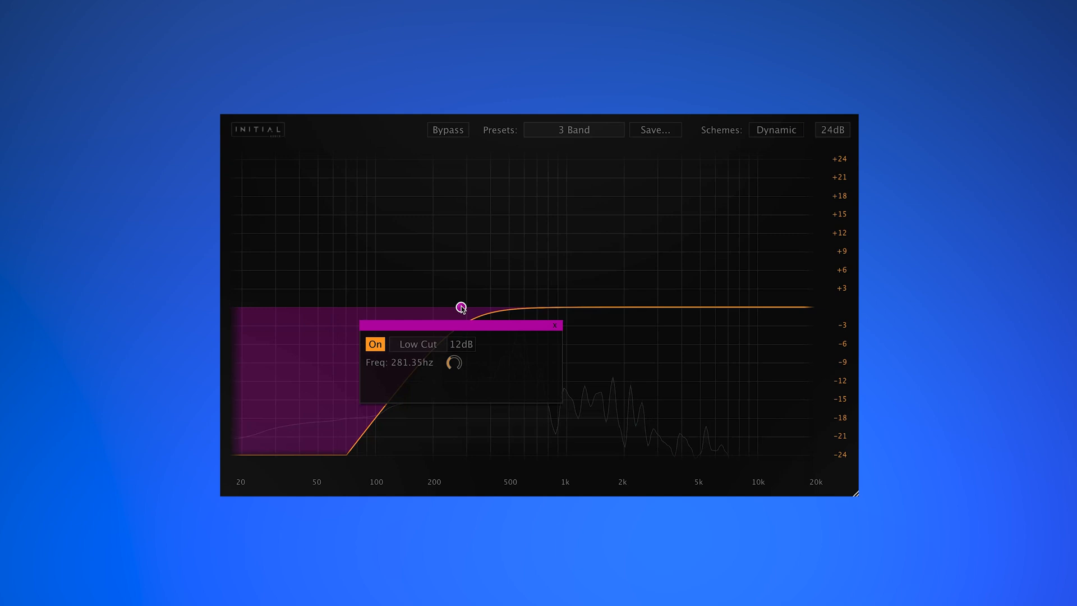
drag(461, 306, 431, 306)
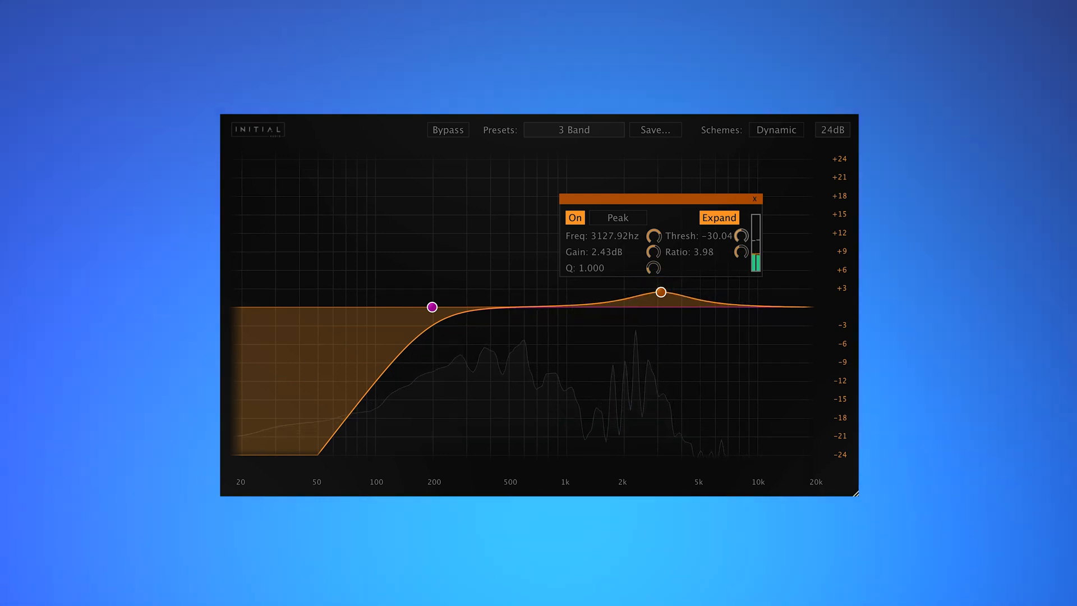
Adjust the 3 kHz band's threshold to about -14 and add a new band at the high end.
drag(741, 239, 741, 227)
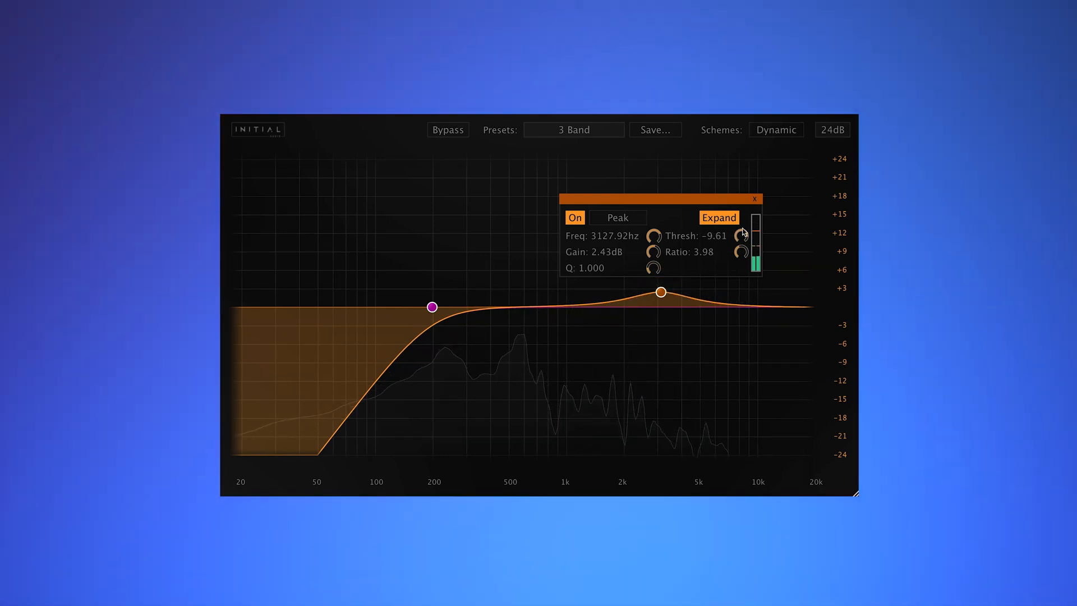
drag(741, 233, 741, 243)
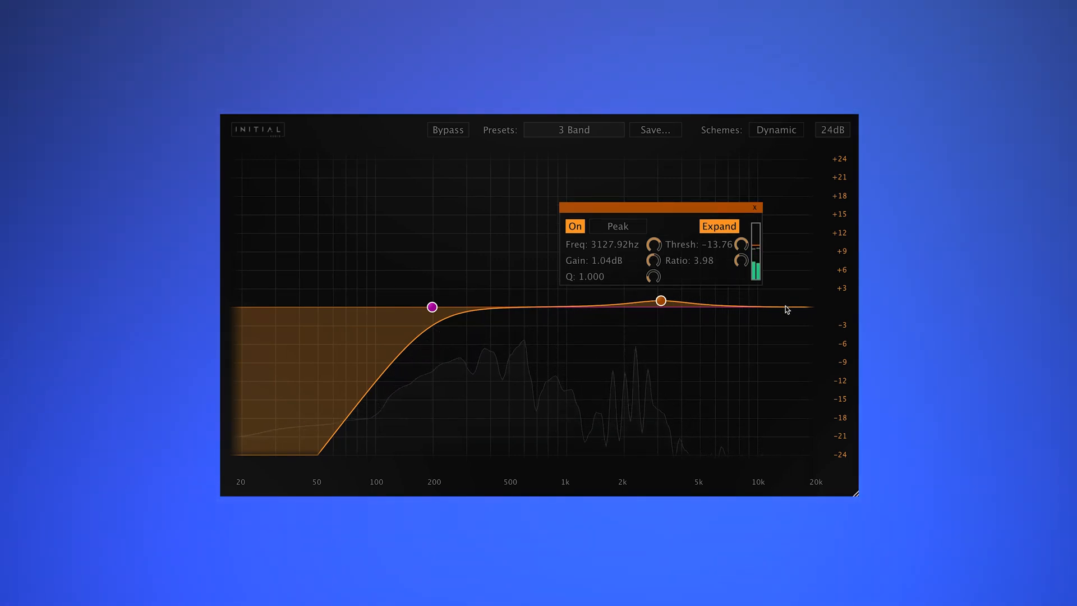
click(754, 207)
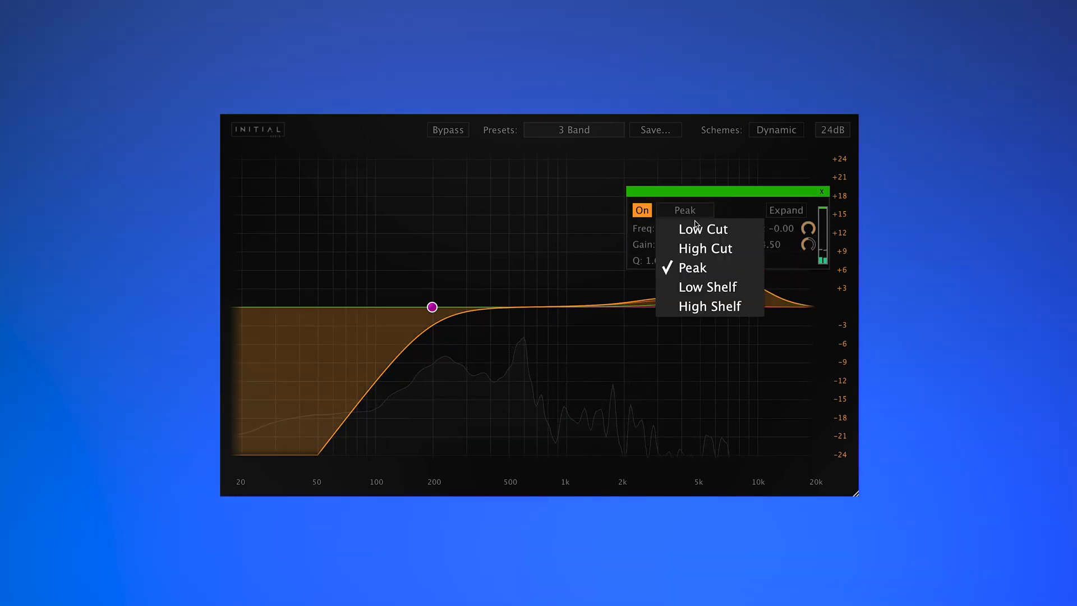
Make the new band a High Shelf near 7.9 kHz with about +3 dB boost and a low threshold.
click(704, 248)
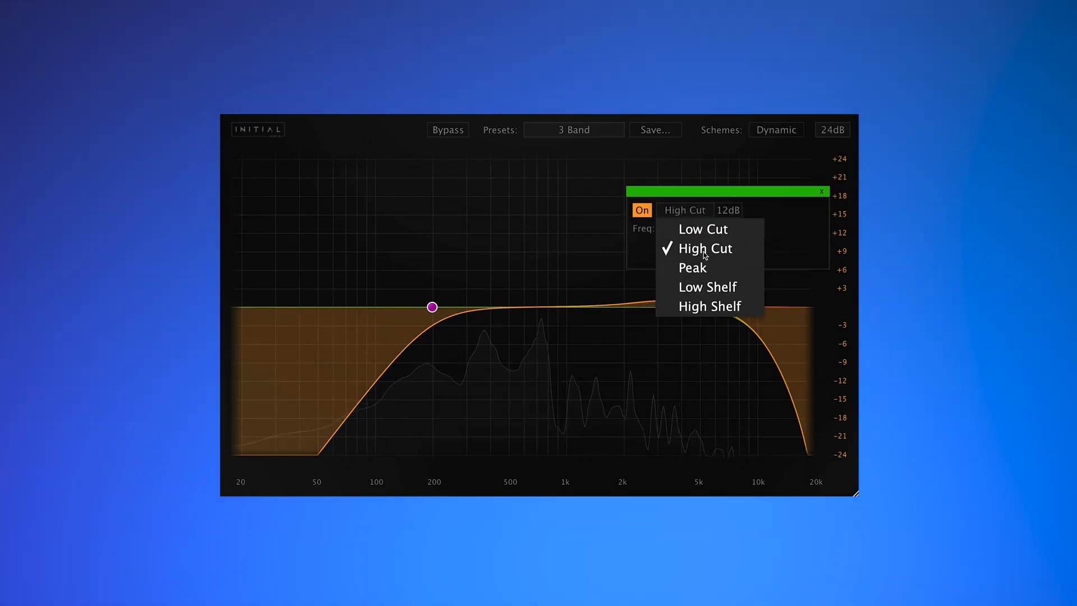
click(709, 305)
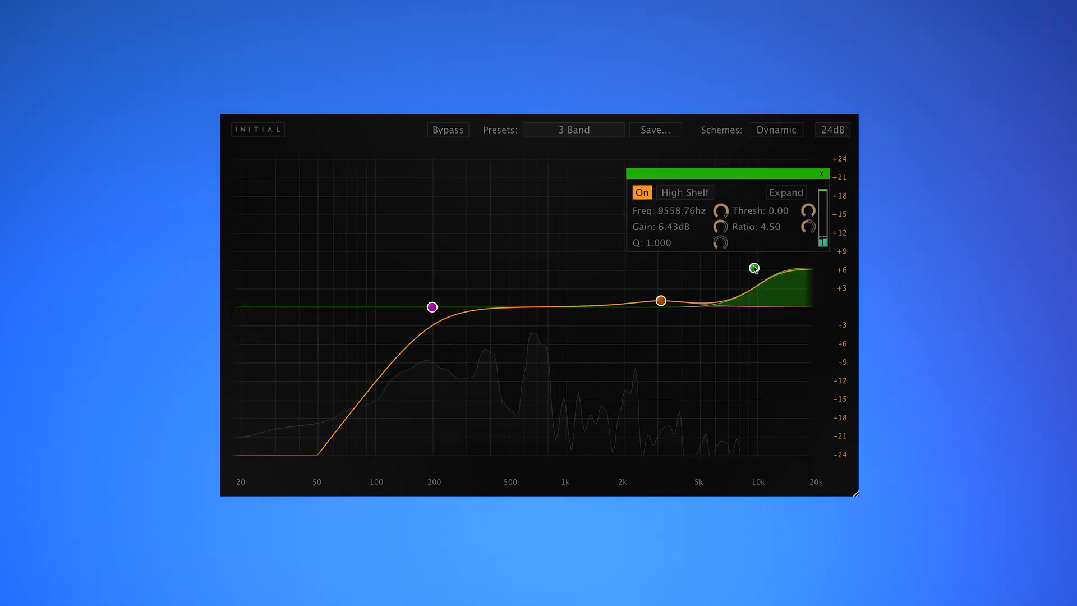
drag(754, 267, 738, 295)
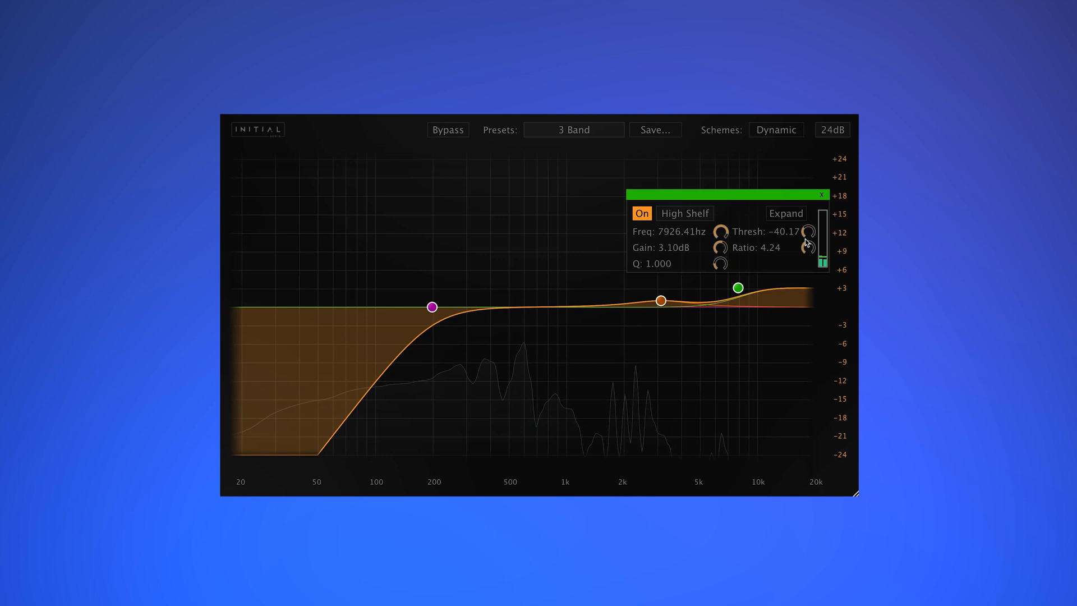
click(821, 194)
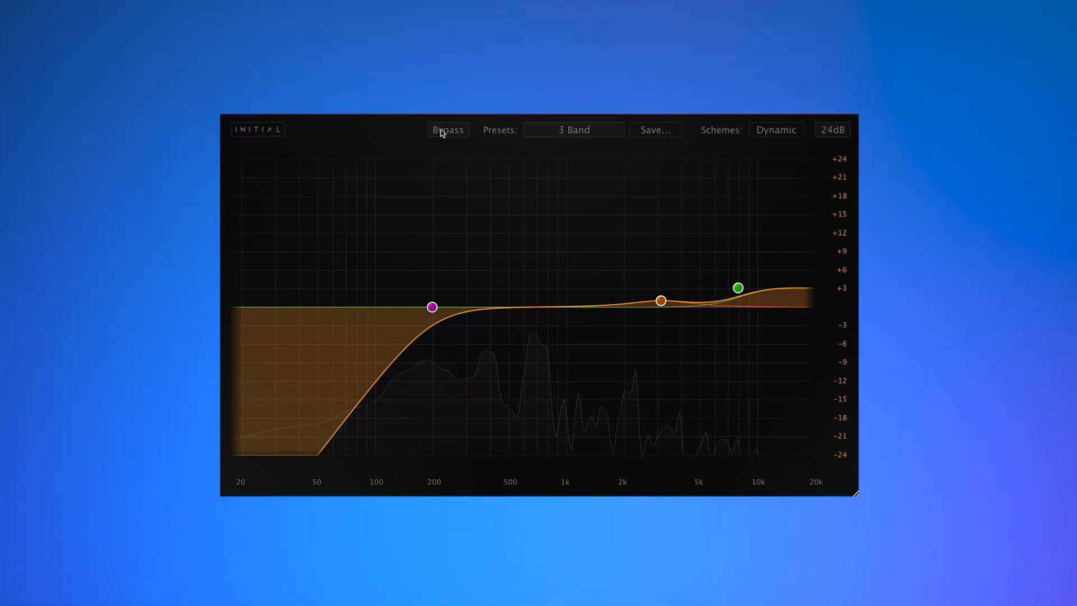
Toggle Bypass on and off to compare the shaped curve with the dry signal.
click(447, 130)
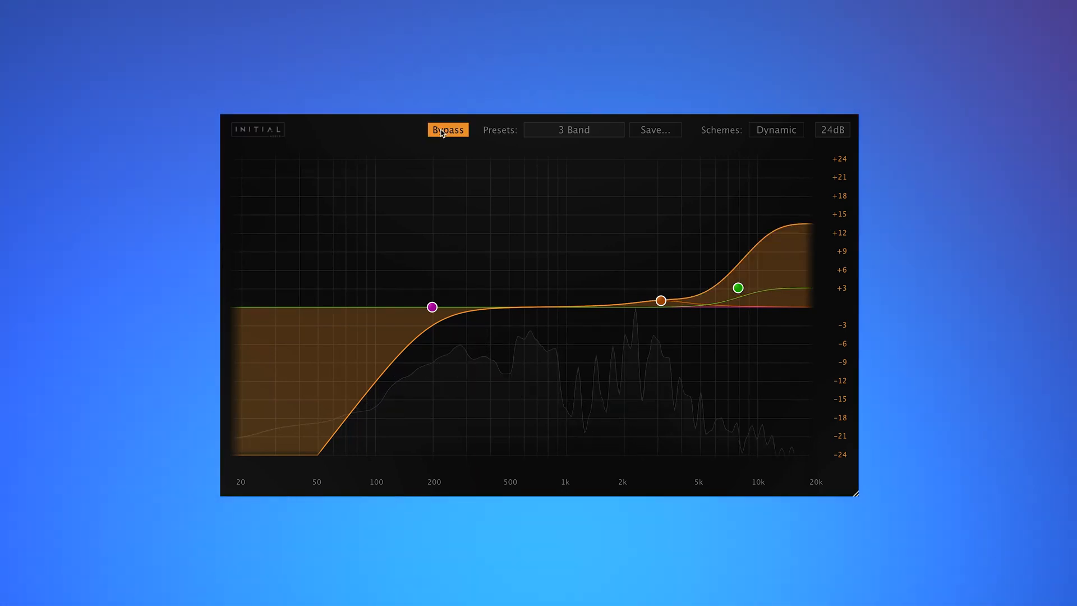
click(447, 130)
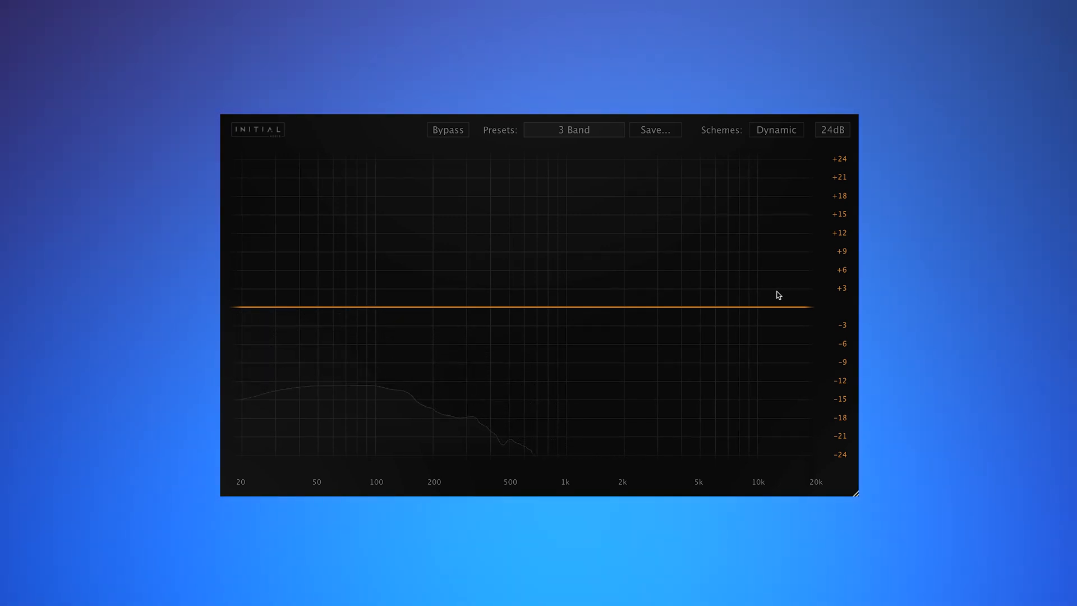
Add a 12 dB High Cut settled near 617 Hz, briefly switching it off to compare.
click(753, 308)
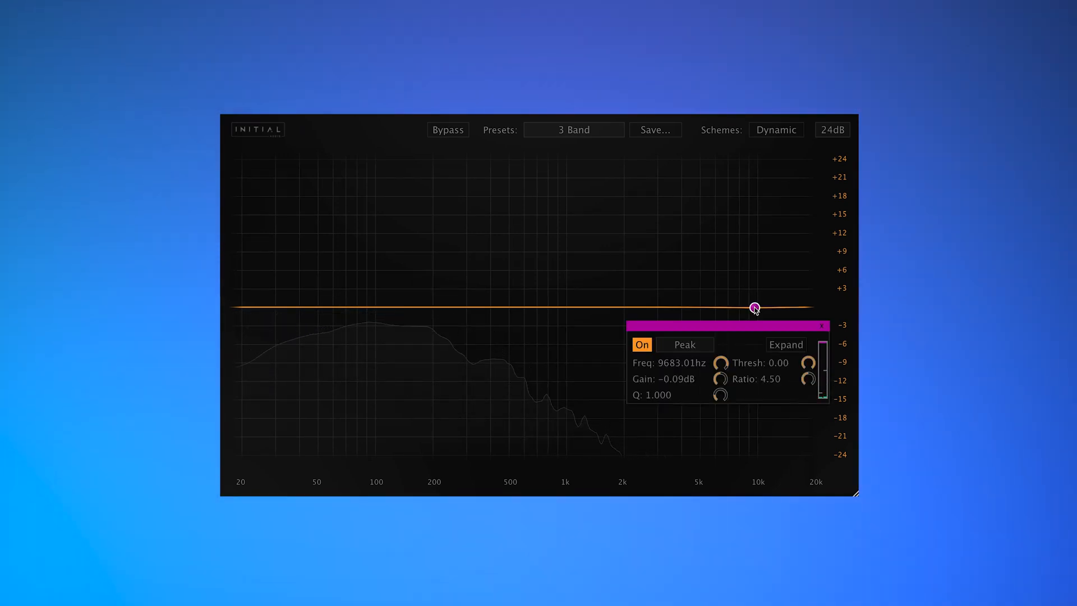
click(683, 344)
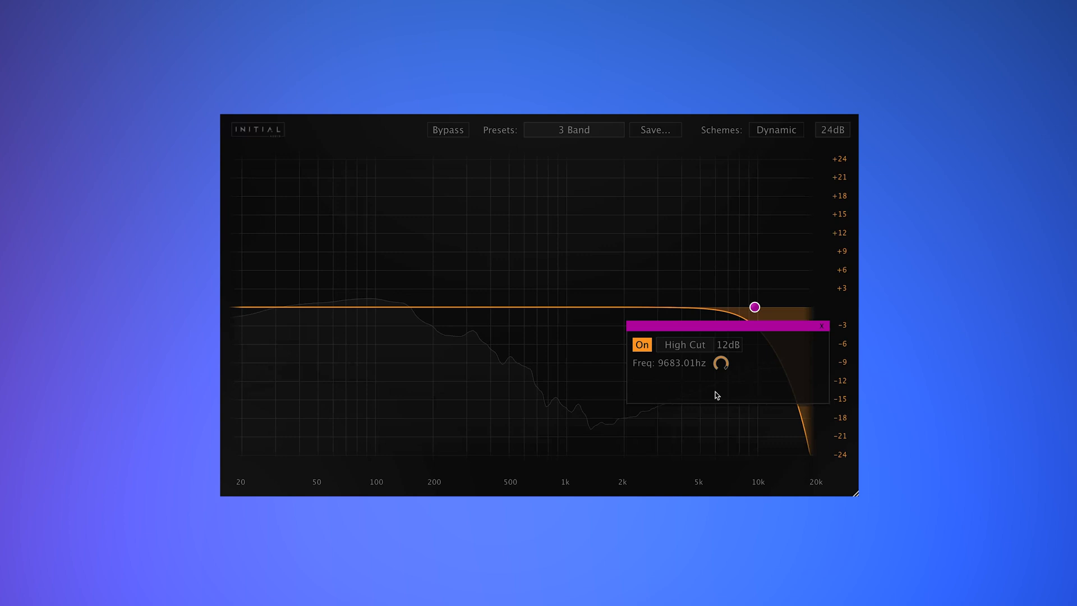
drag(754, 306, 663, 306)
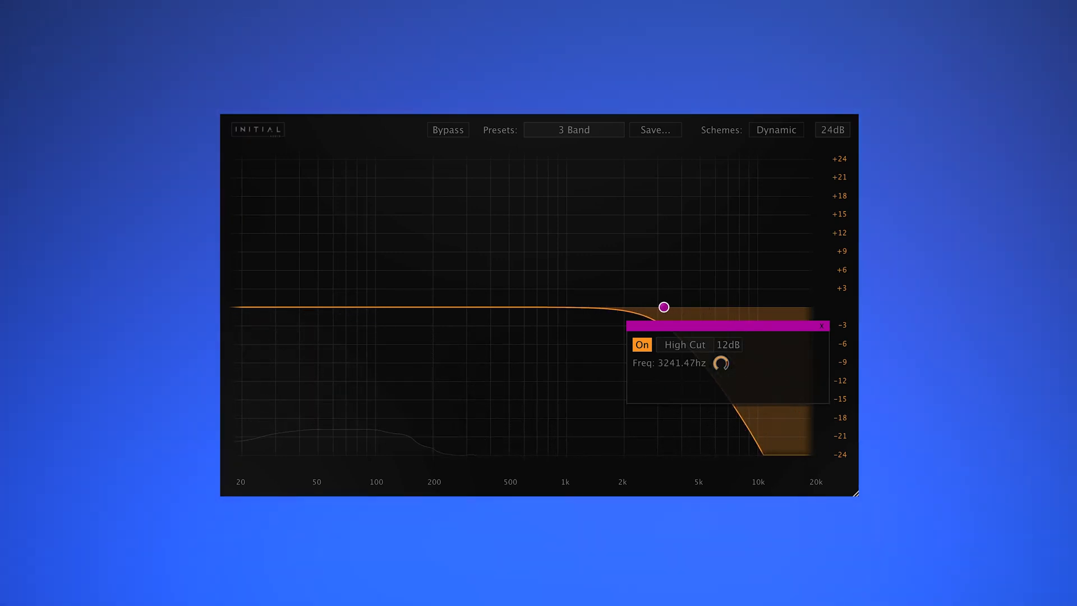
drag(663, 306, 537, 306)
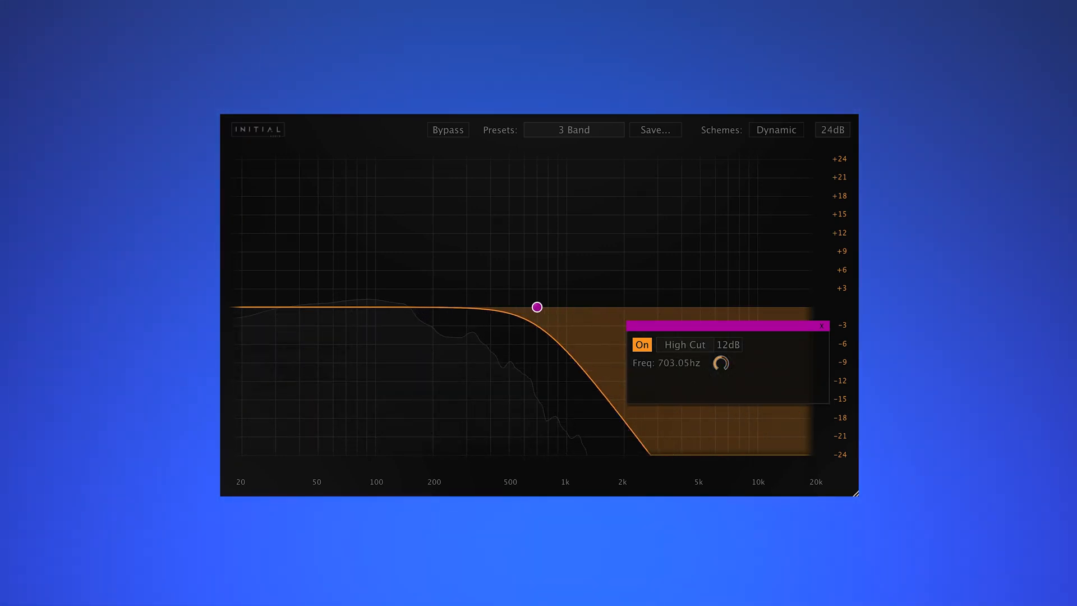
drag(537, 307, 536, 307)
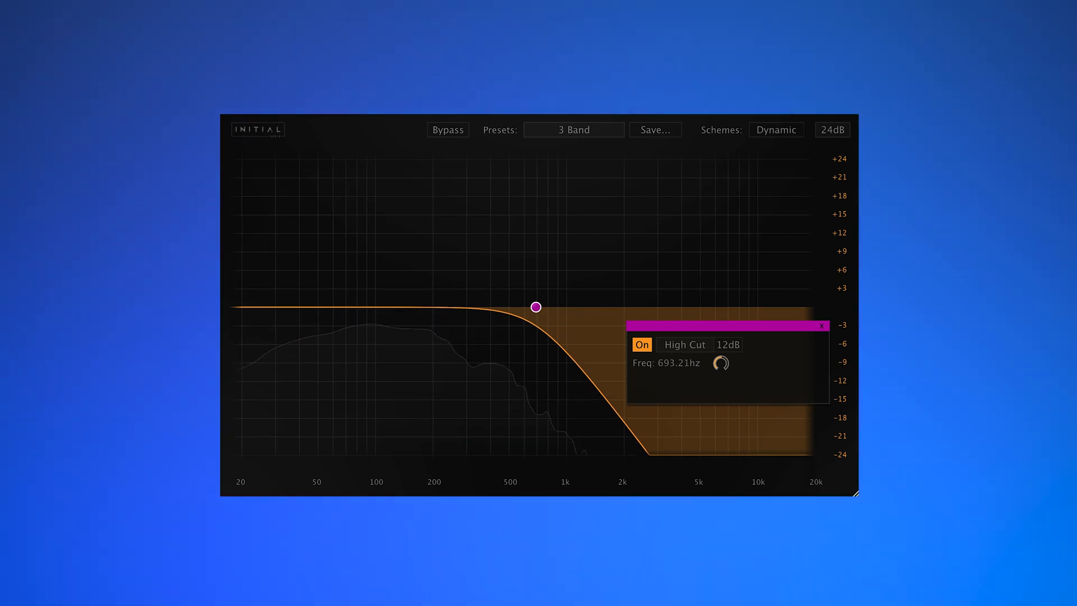
drag(536, 307, 521, 307)
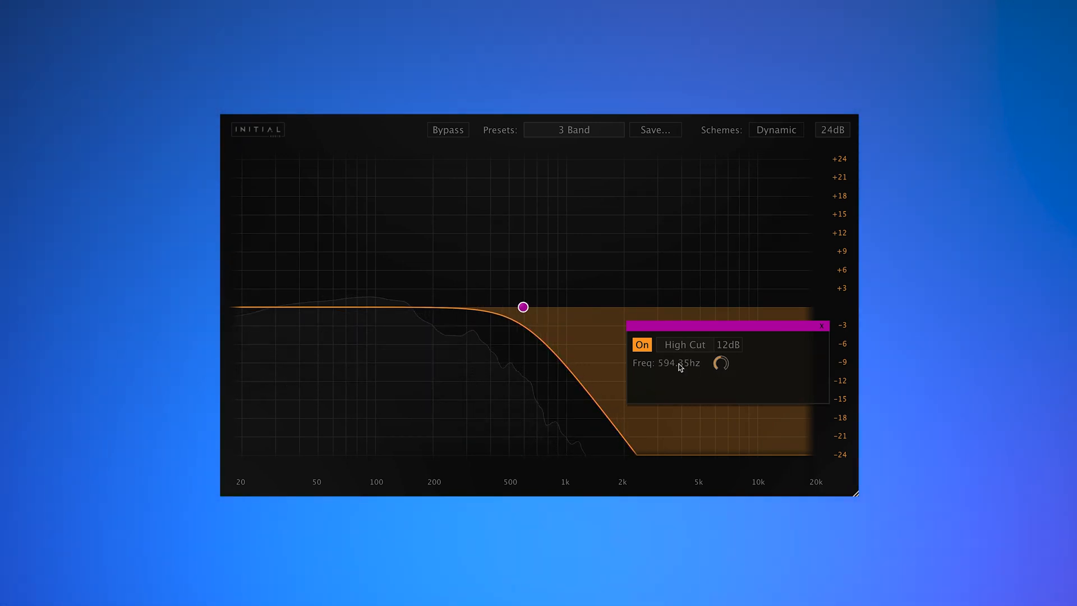
click(640, 344)
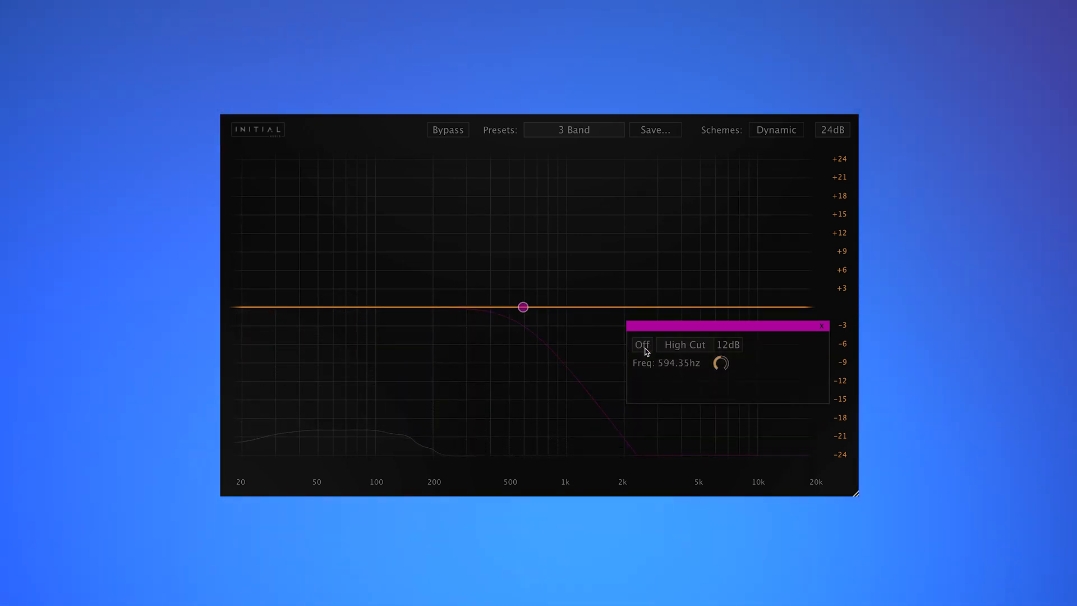
click(640, 344)
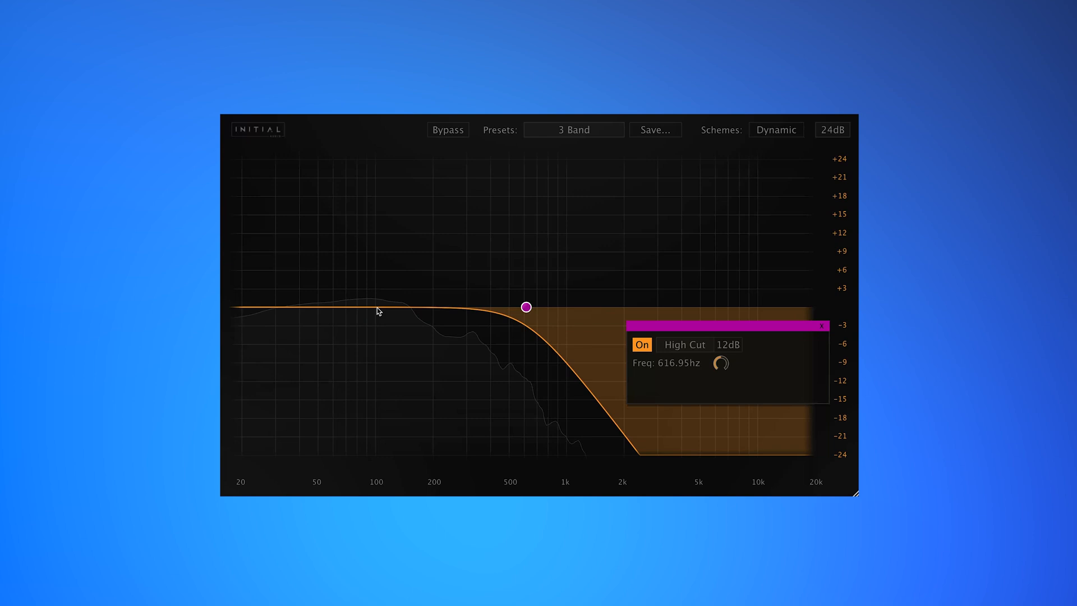
Add an expanding peak band at 60 Hz with threshold about -10.4 dB and tune its Q.
click(377, 308)
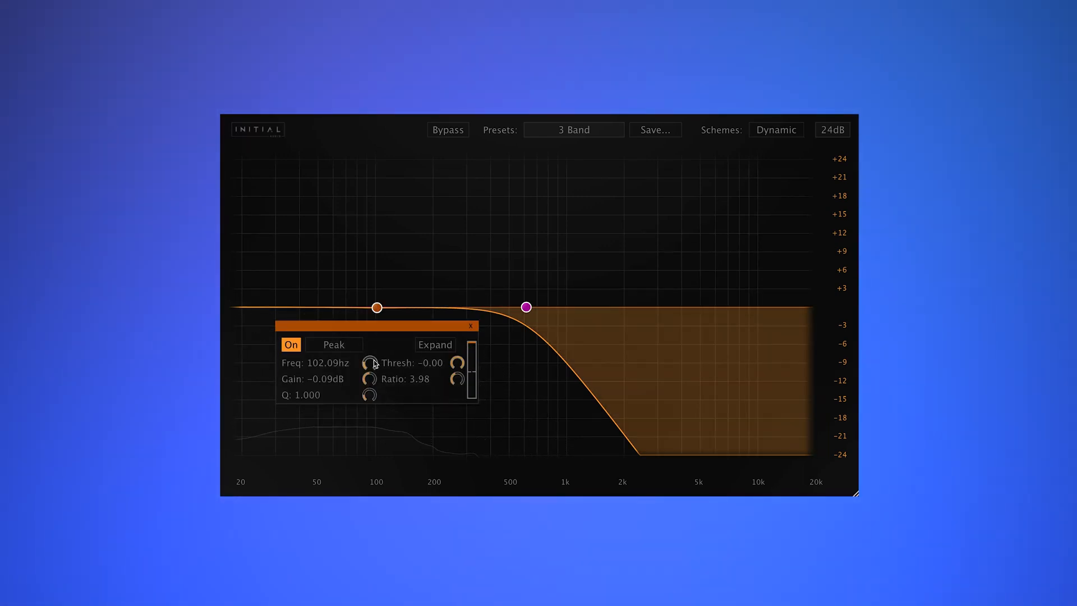
drag(377, 307, 346, 308)
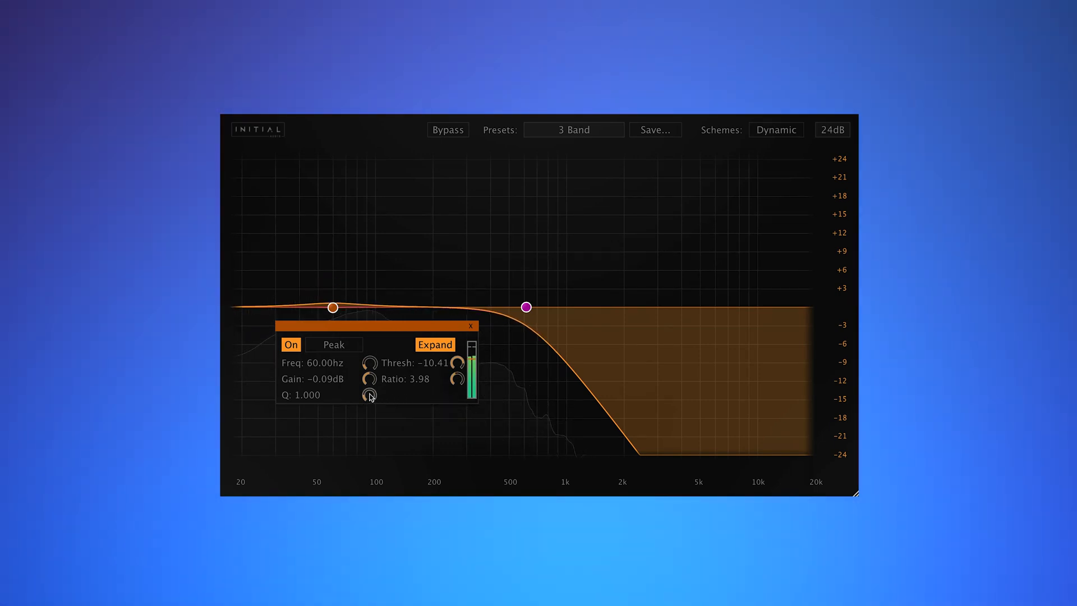
drag(369, 394, 369, 385)
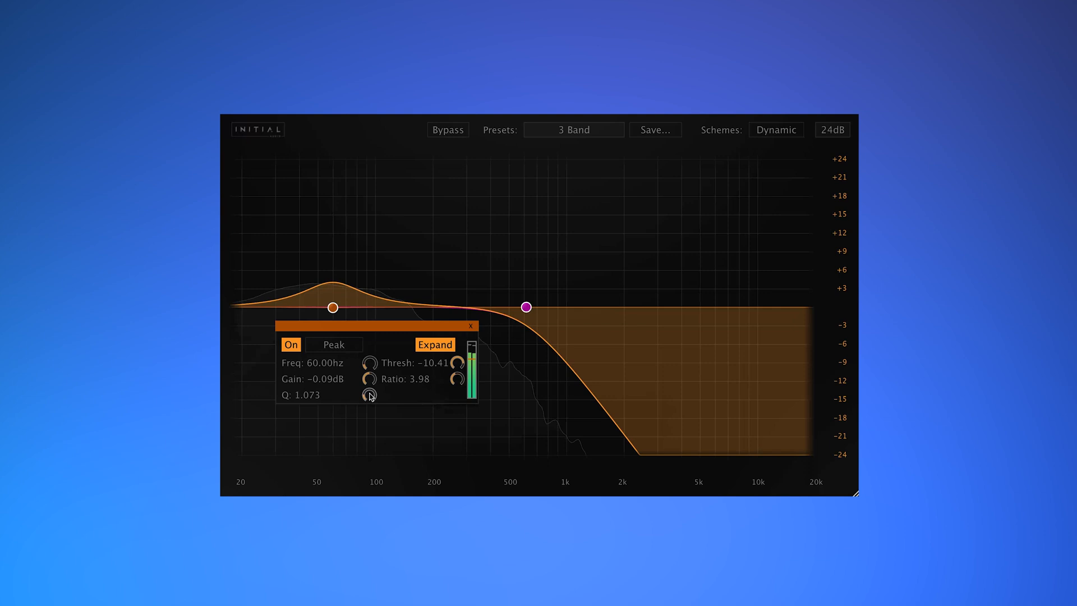
drag(369, 394, 369, 384)
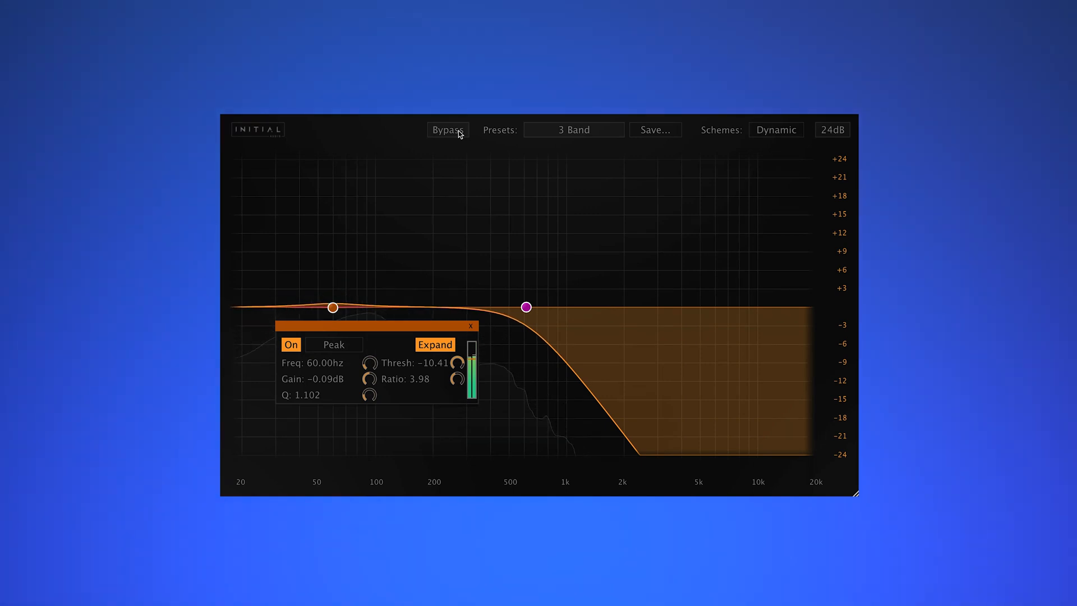
A/B the low-end curve via Bypass, then load the five-band Master Transparent preset.
click(448, 130)
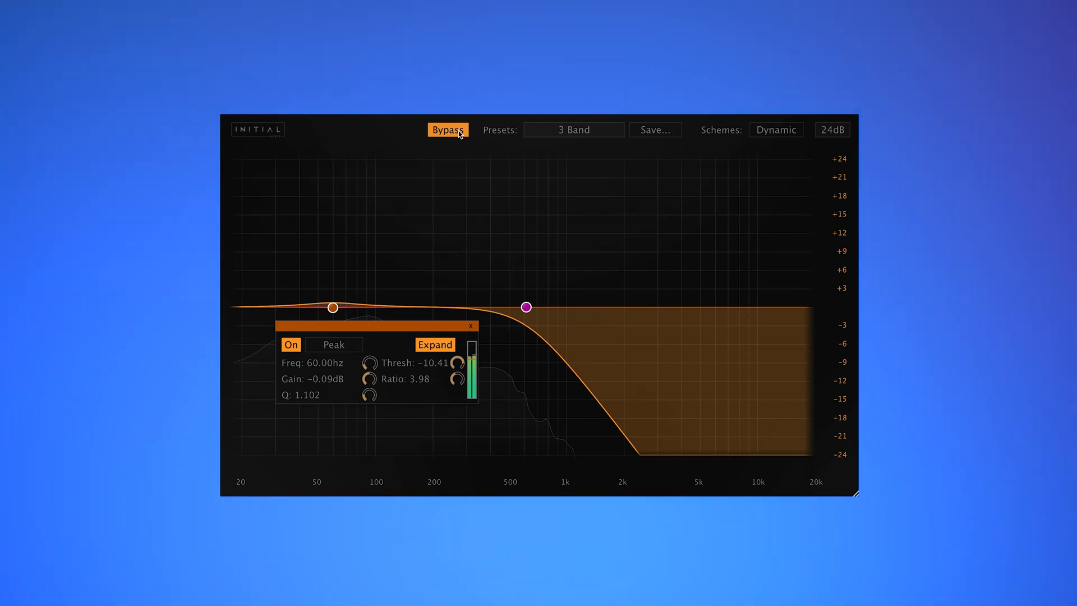
click(448, 130)
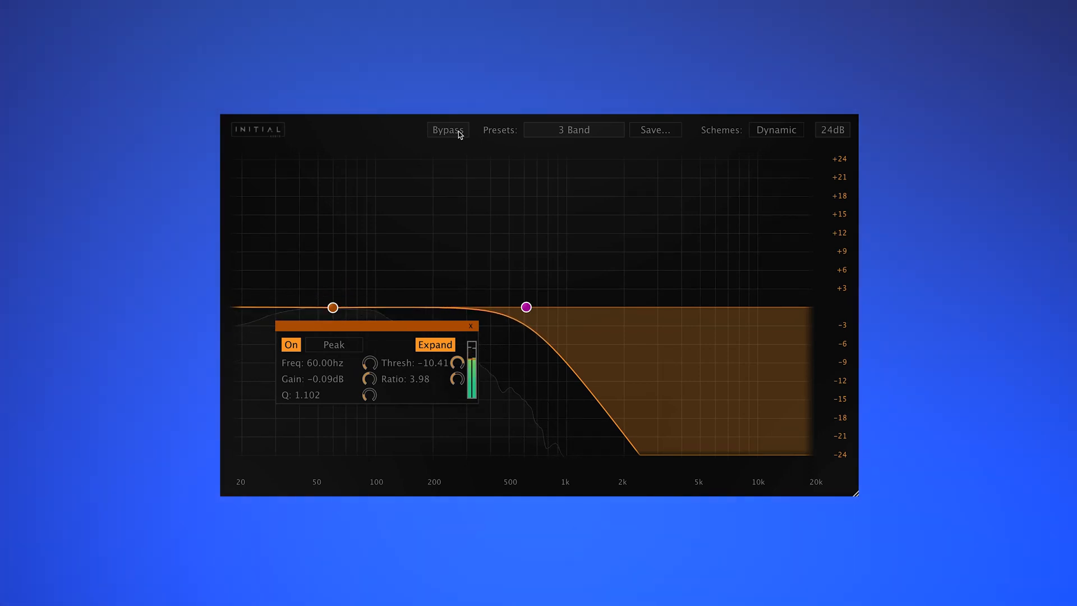
click(573, 130)
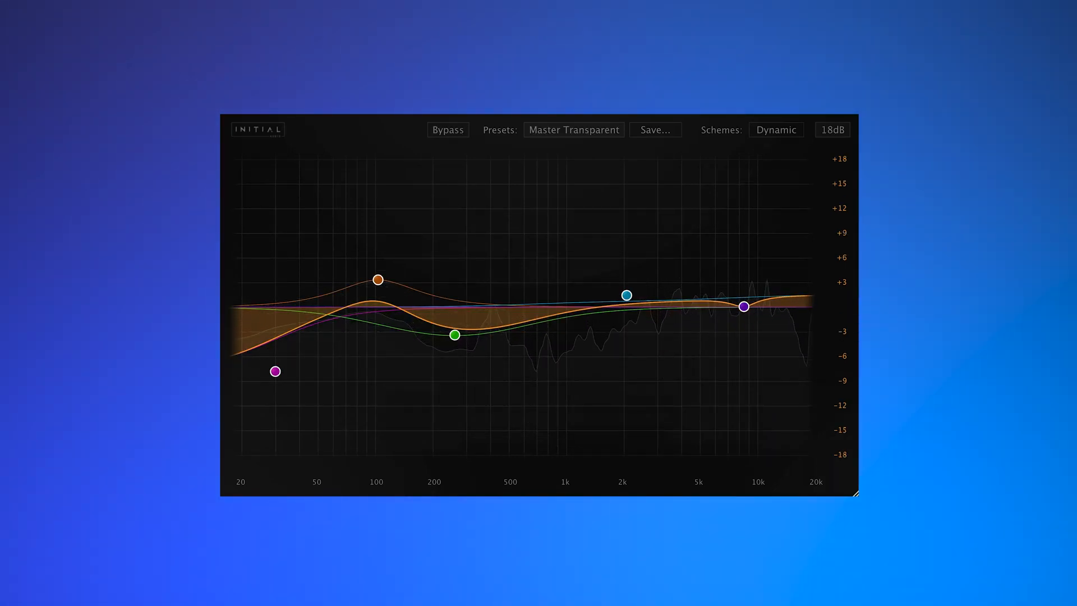